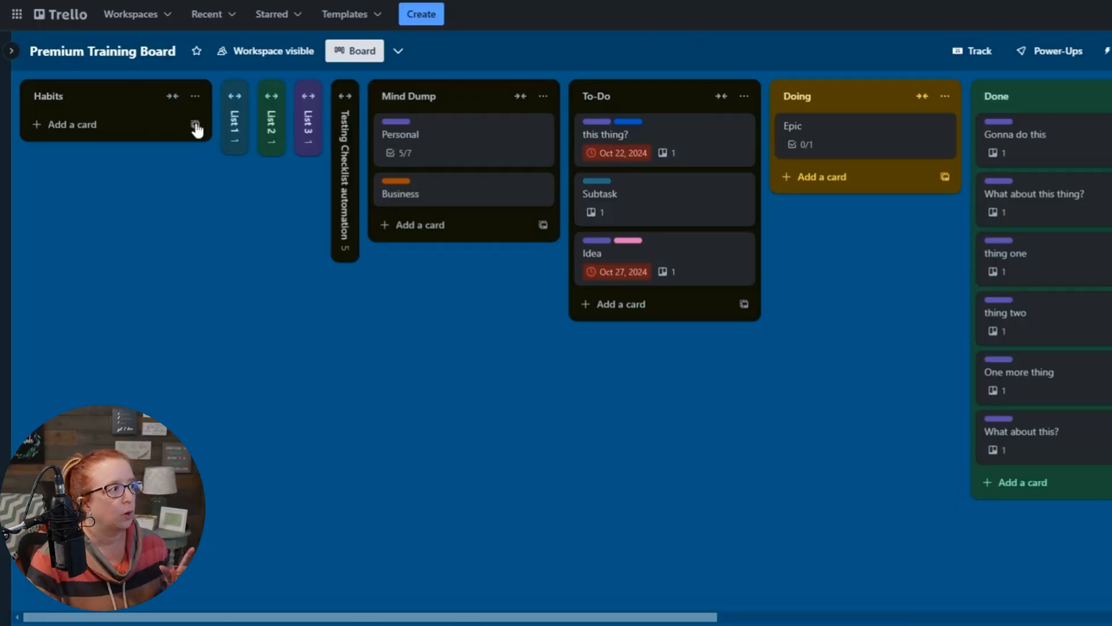
mouse_move(193, 126)
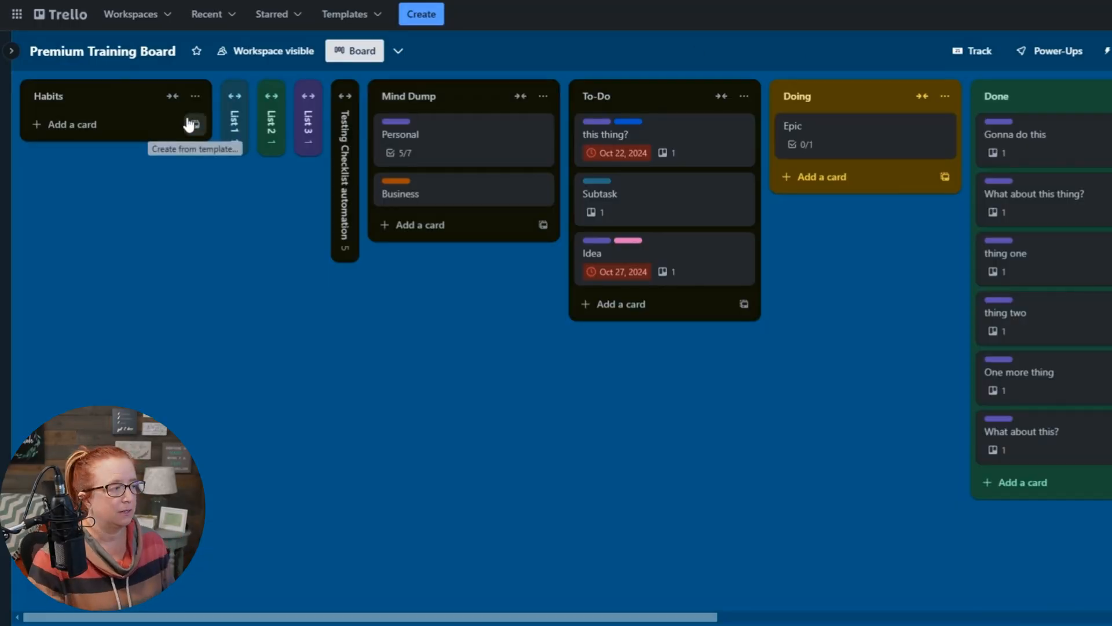
- Add a new card named 'Open Trello' to the Habits list
left_click(70, 124)
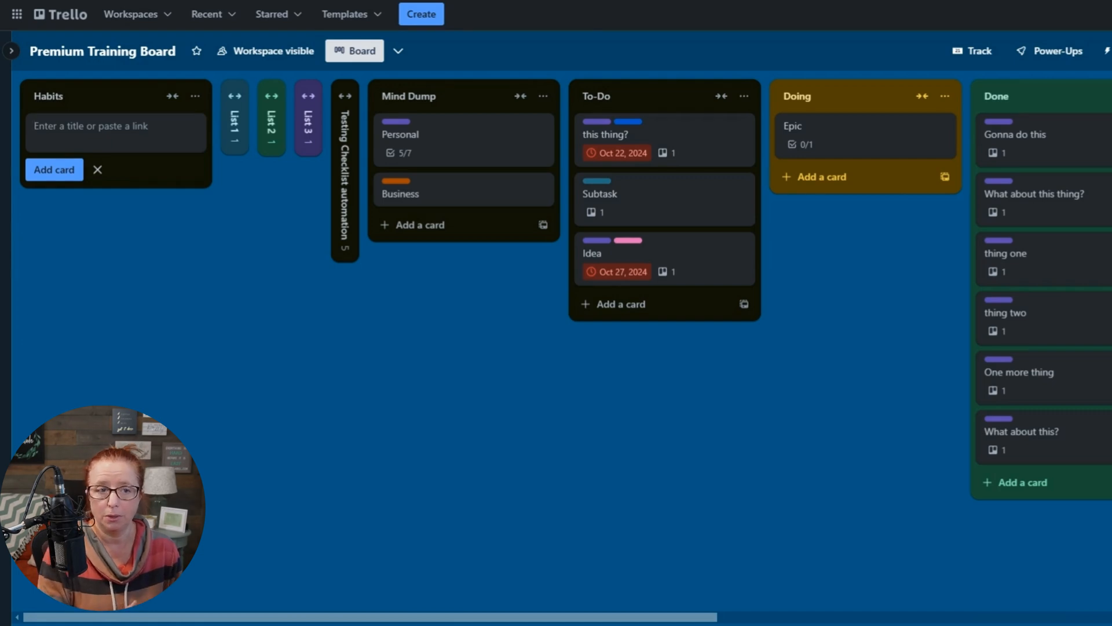
type("Open Trello")
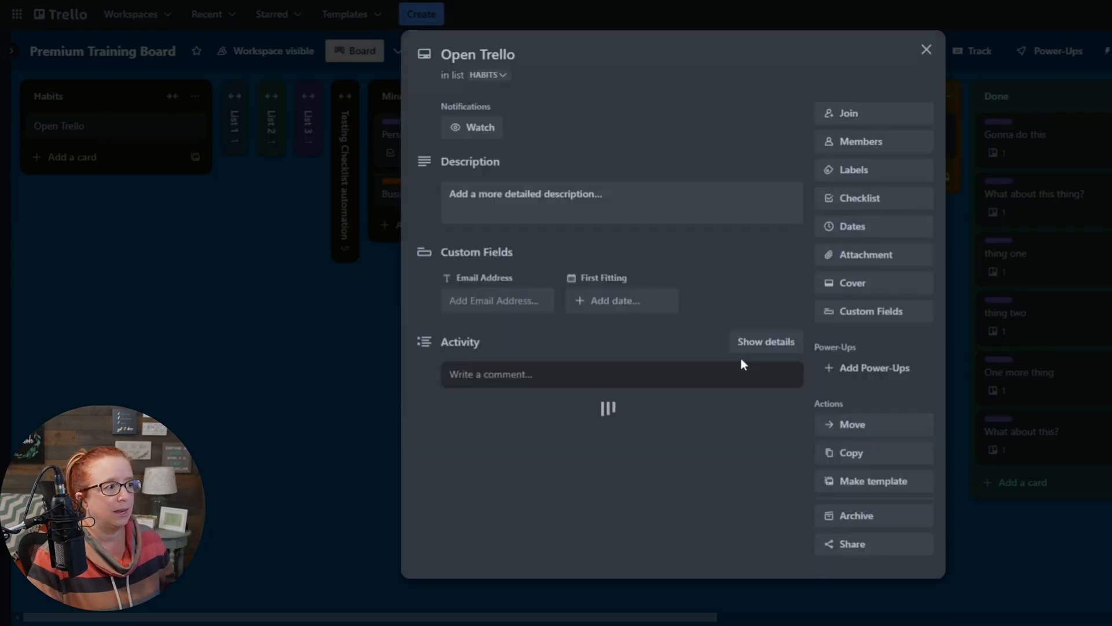
- Set the card's due date to Jan 7 at 6:30 AM
left_click(851, 226)
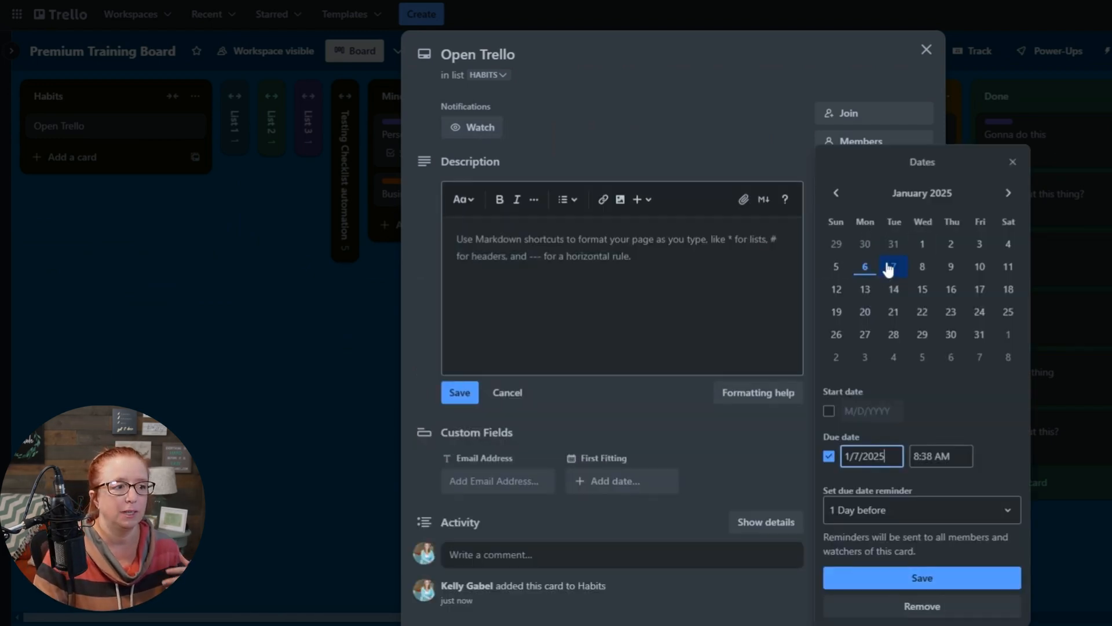
left_click(893, 267)
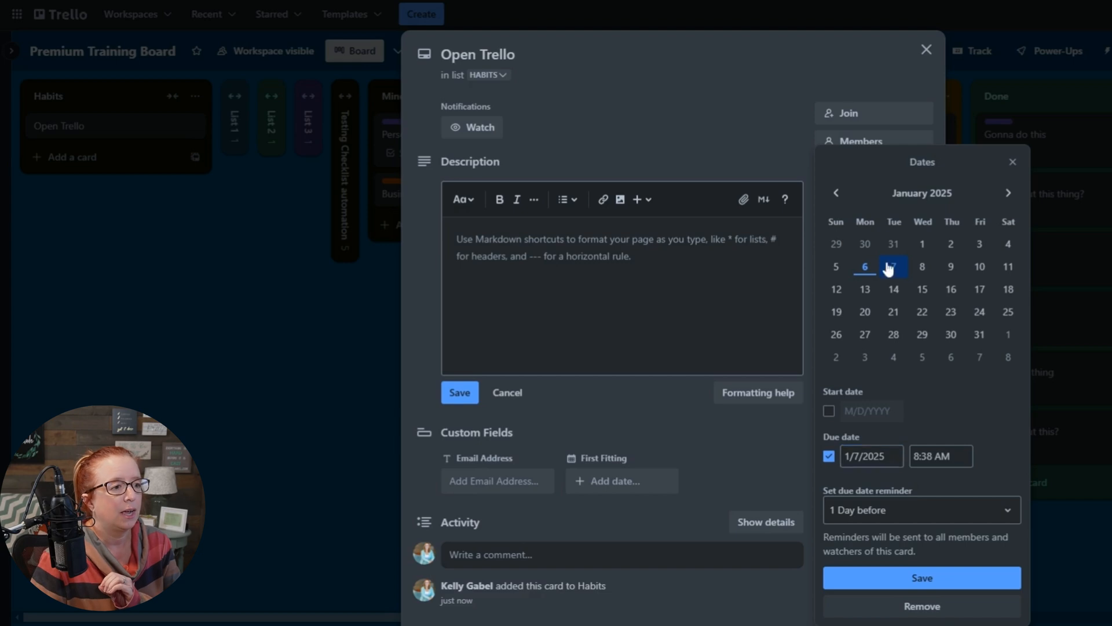
type("6:30 AM")
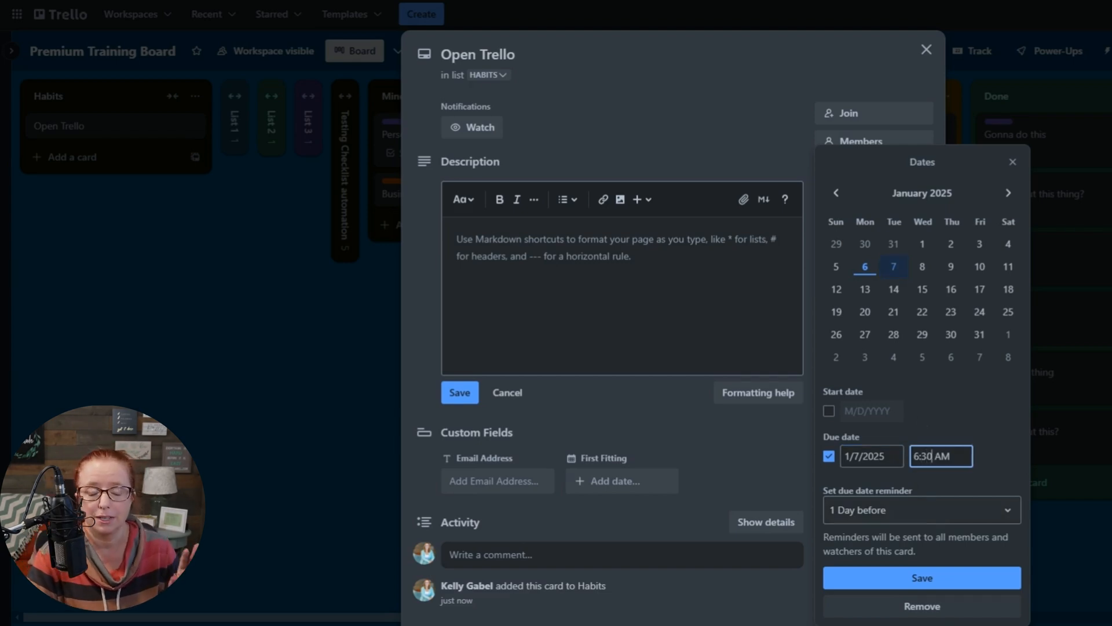
- Set the reminder to fire at the due time, save, and return to the board
left_click(920, 510)
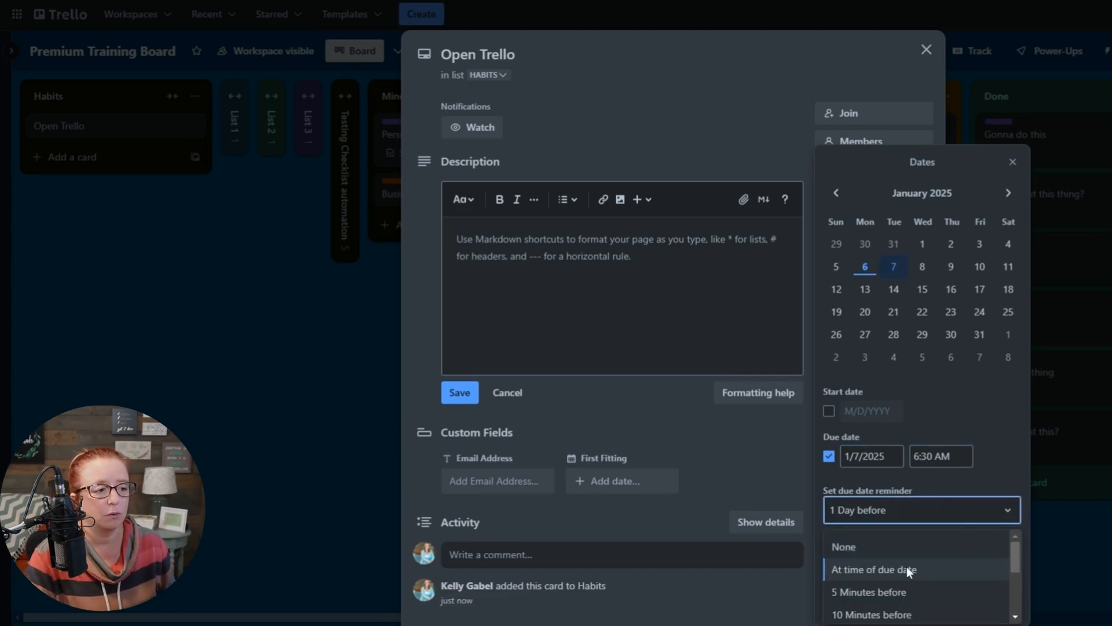
mouse_move(897, 578)
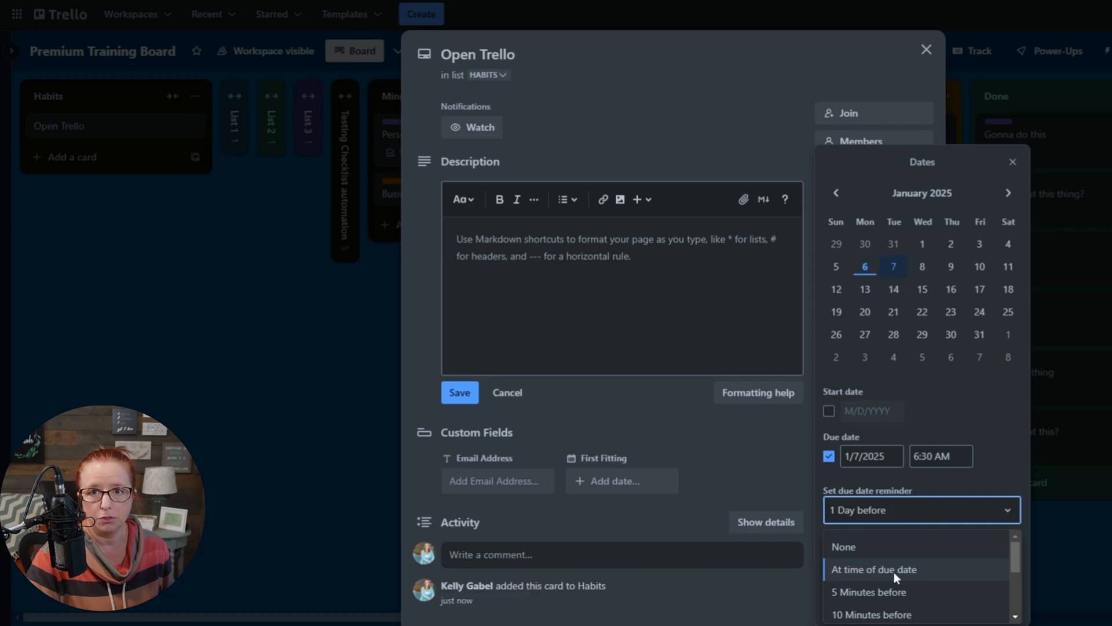
left_click(874, 568)
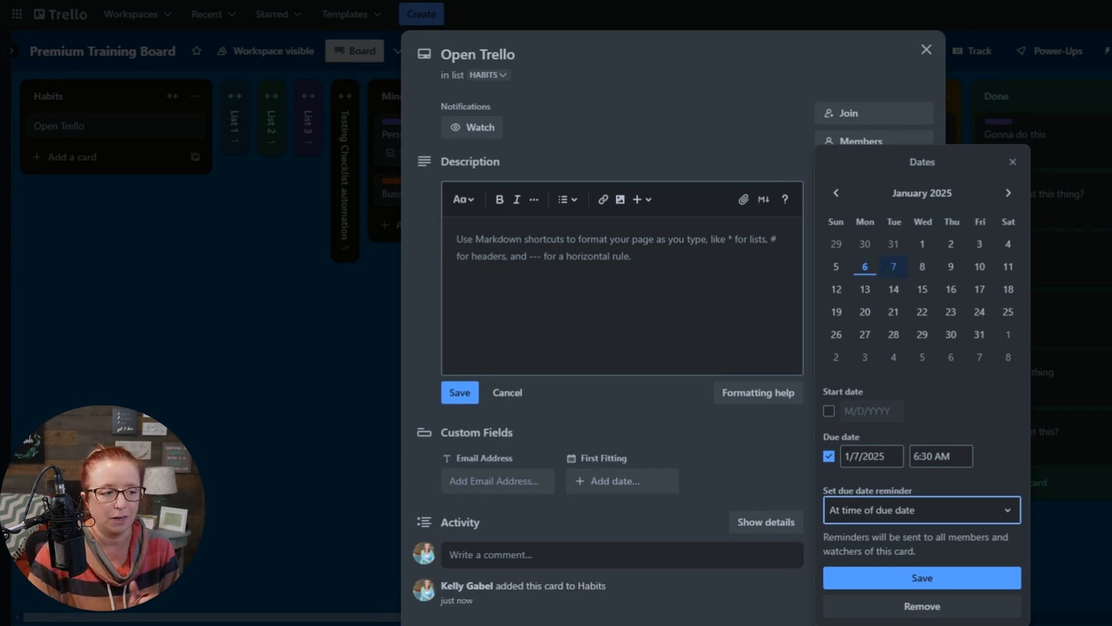
left_click(920, 576)
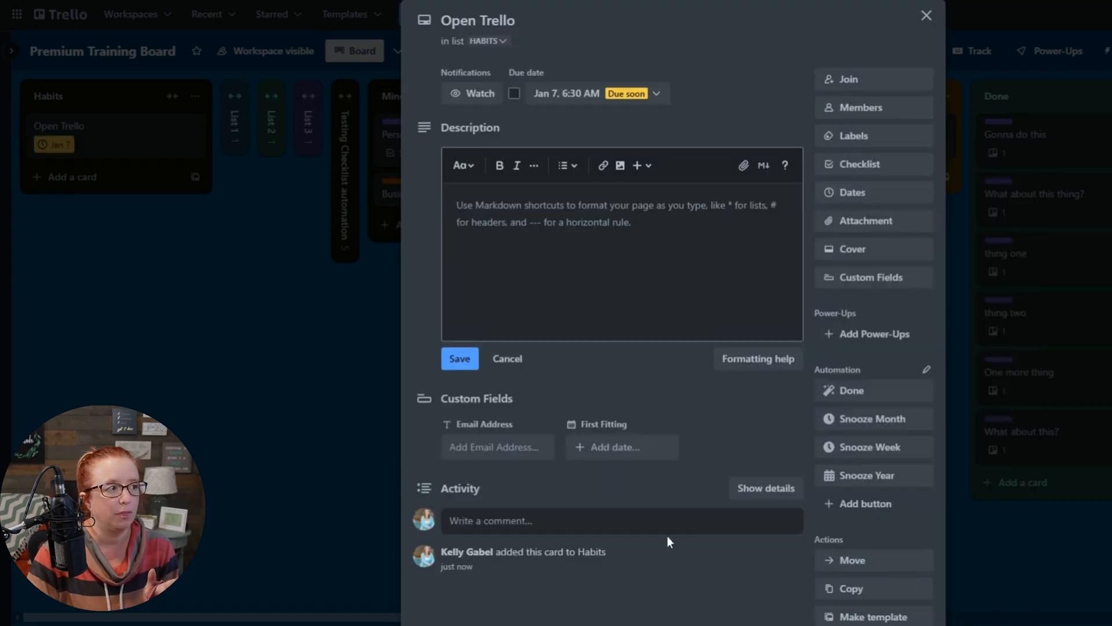
left_click(926, 15)
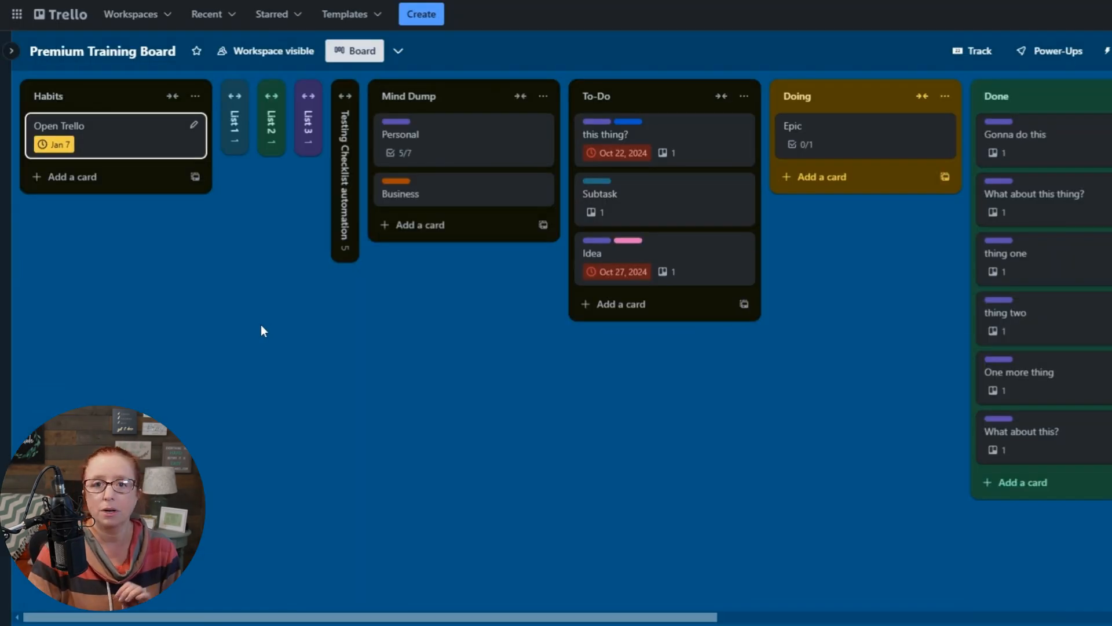
mouse_move(321, 350)
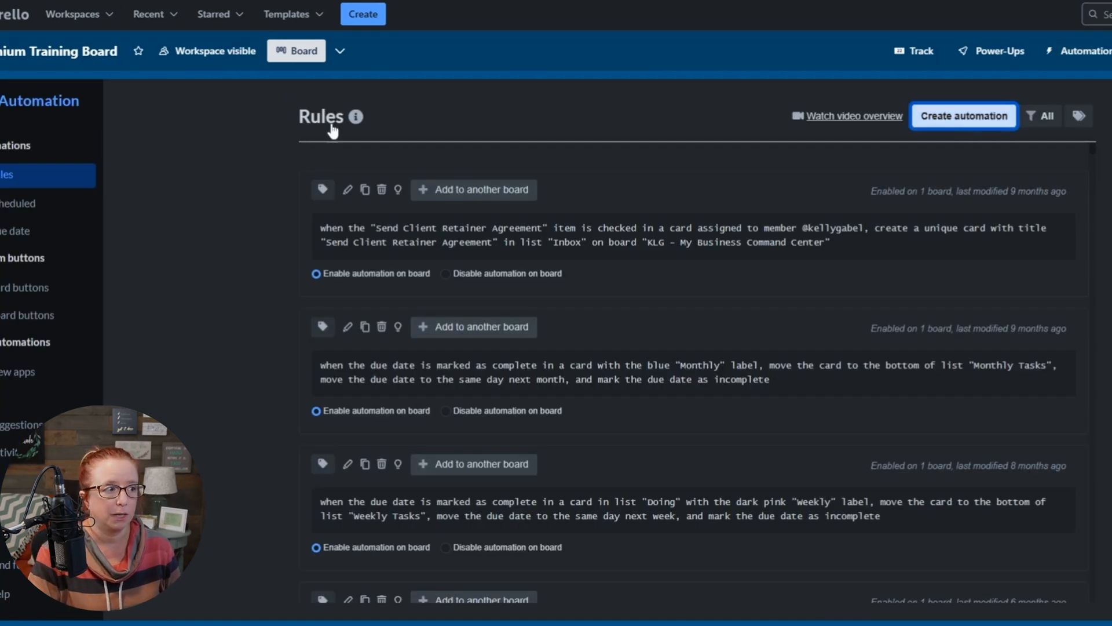
- Start a new automation rule and bring up its trigger choices
left_click(963, 116)
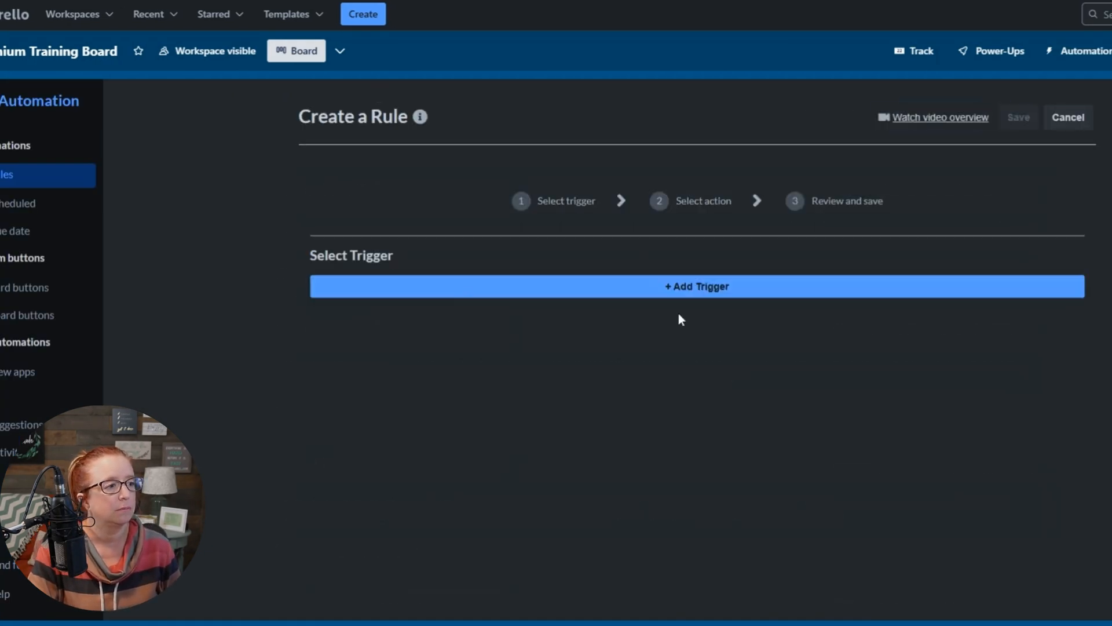
left_click(696, 286)
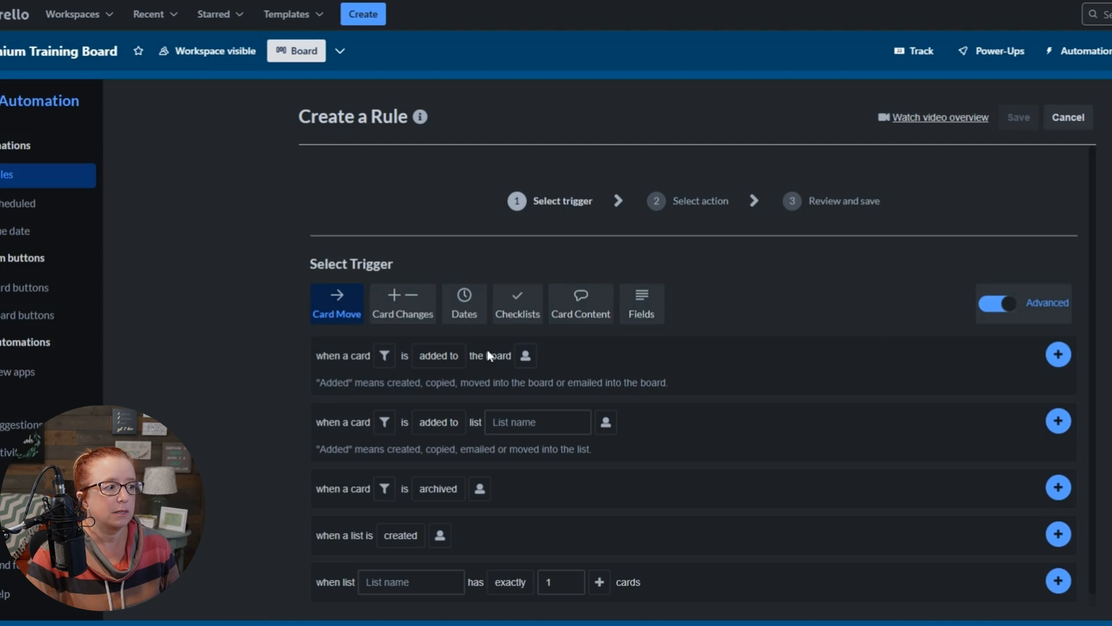
mouse_move(464, 301)
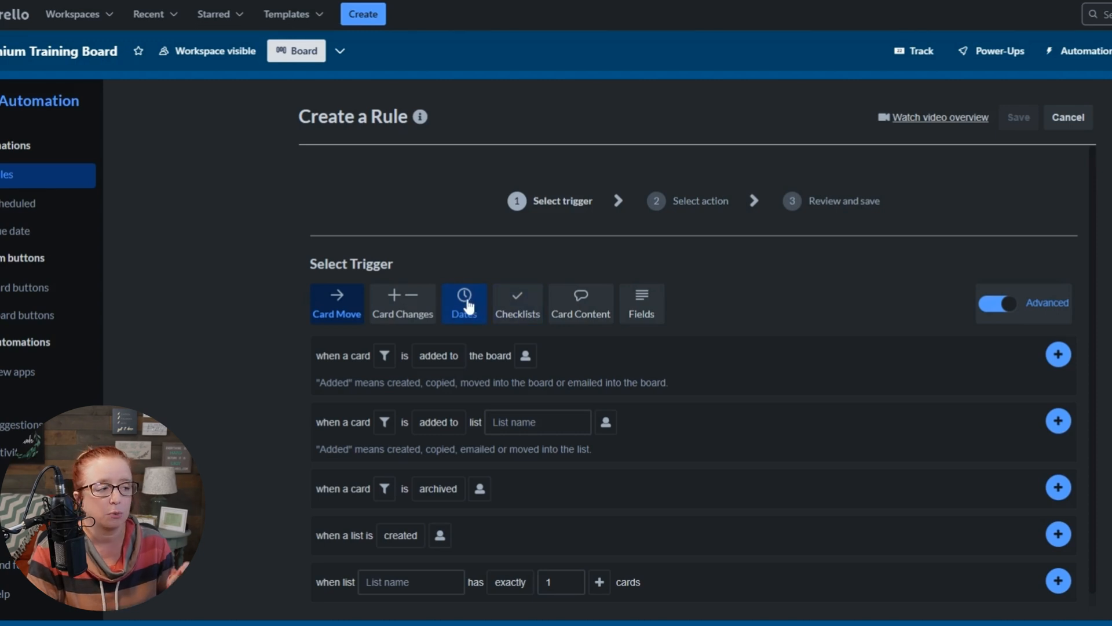
- Choose the Dates trigger for a due date being marked complete
left_click(463, 303)
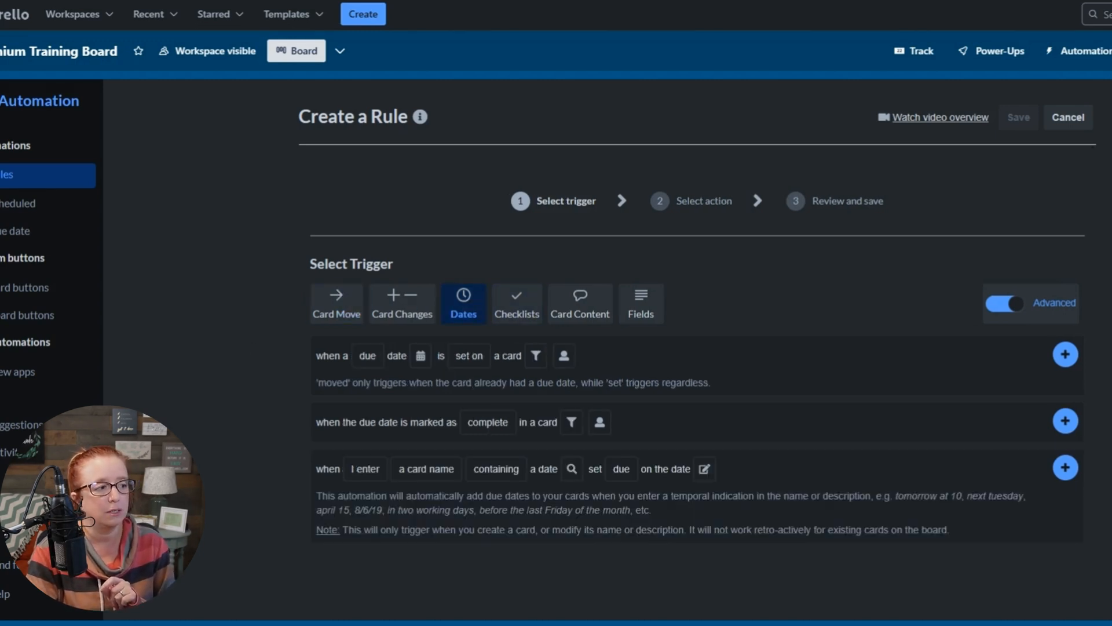
left_click(488, 422)
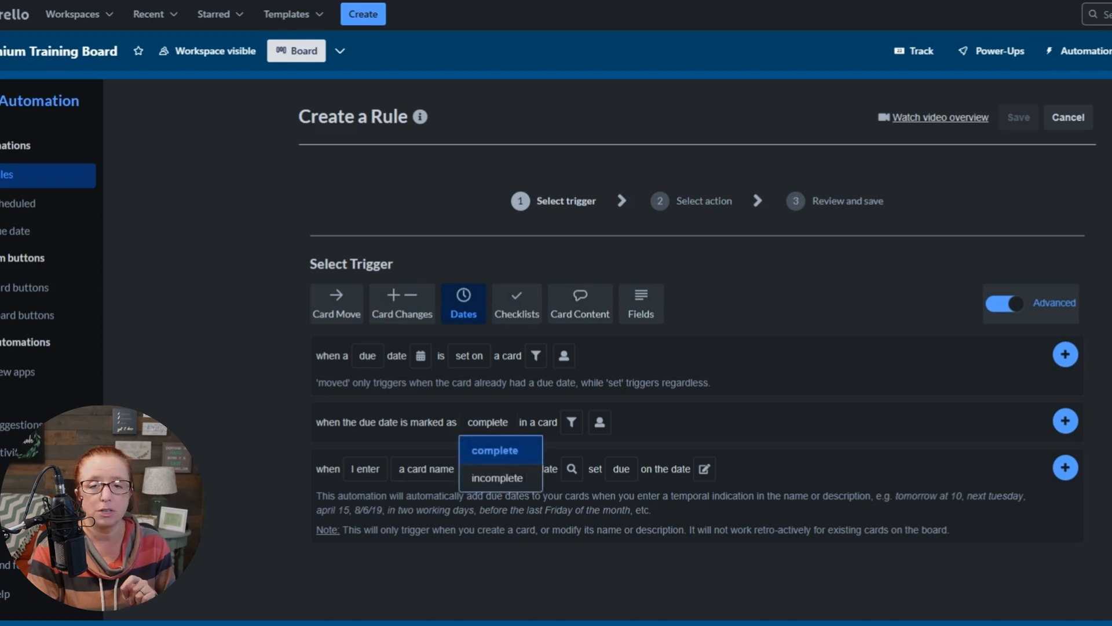
left_click(499, 449)
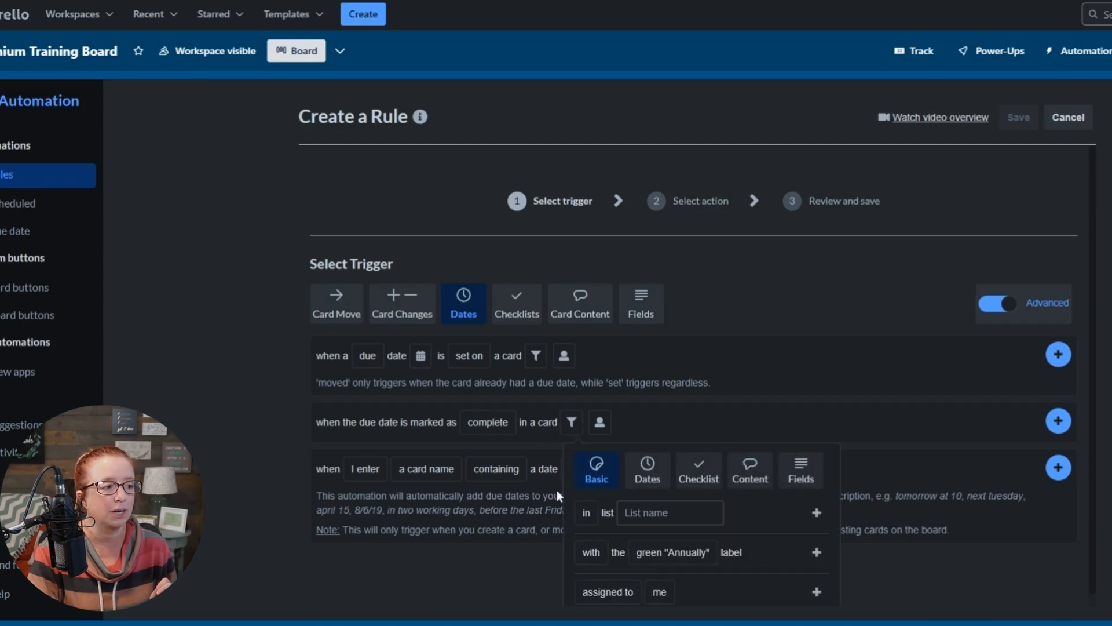
- Filter the trigger to cards in the Habits list
left_click(669, 512)
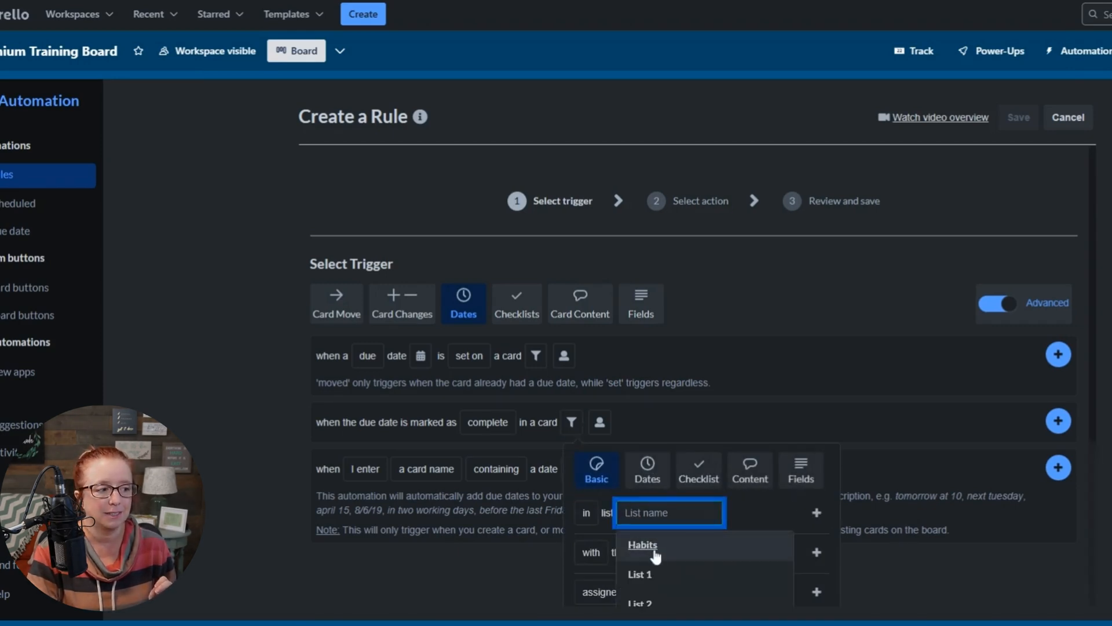
left_click(641, 544)
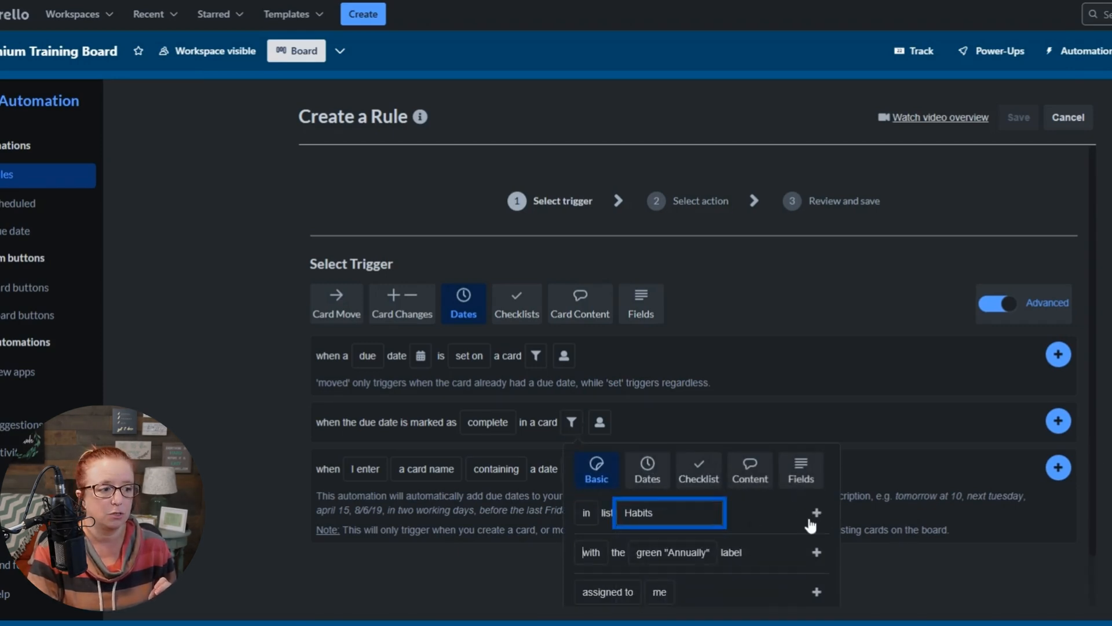
left_click(814, 512)
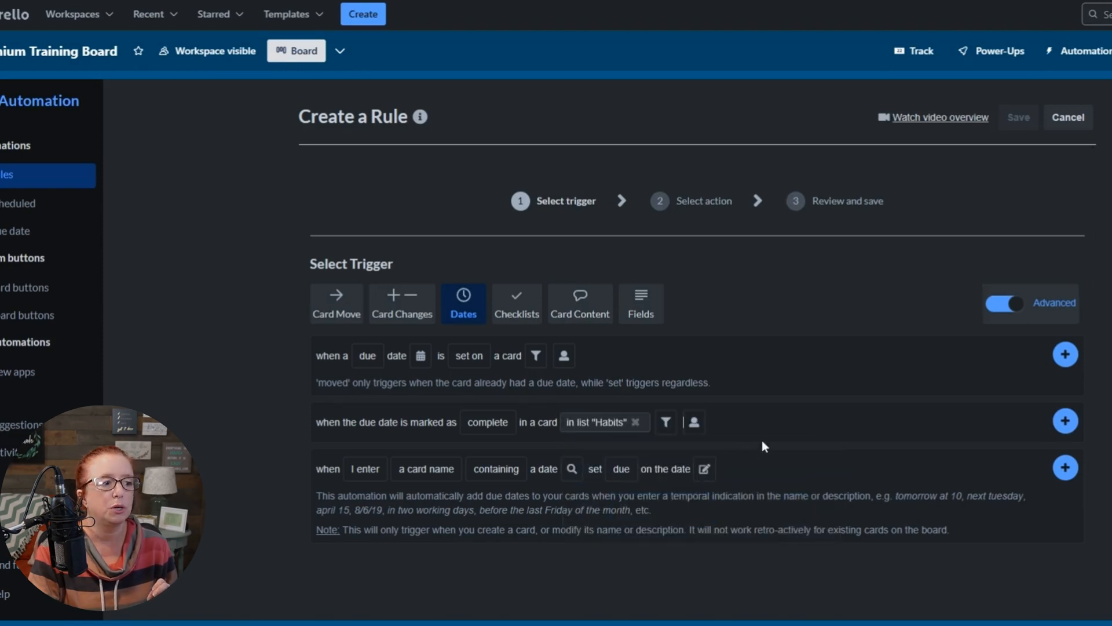
mouse_move(628, 453)
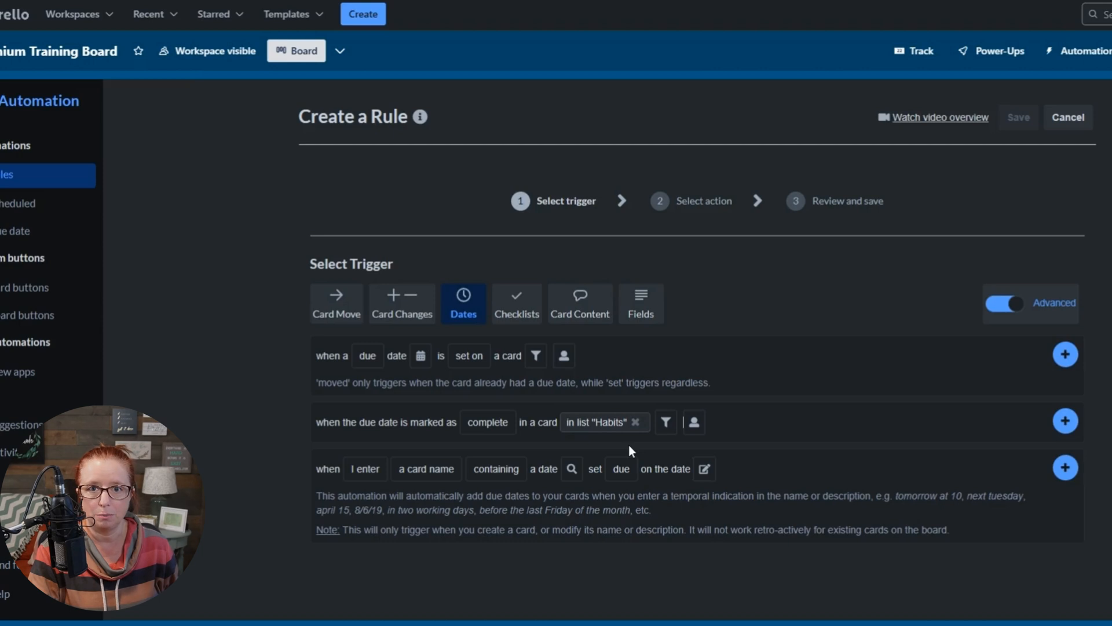
left_click(665, 421)
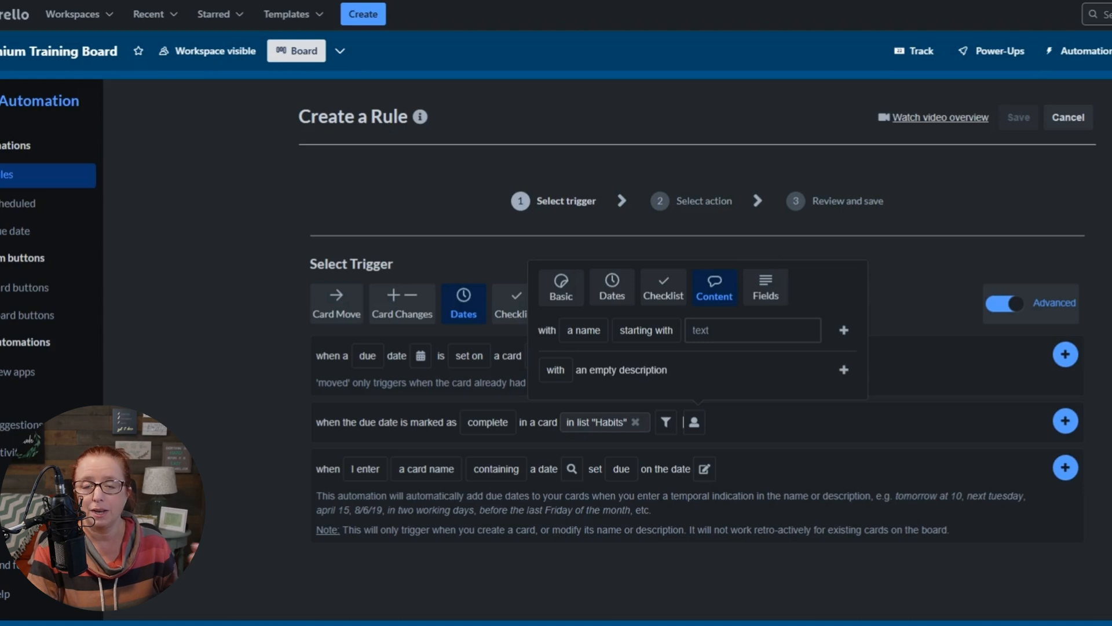
mouse_move(623, 359)
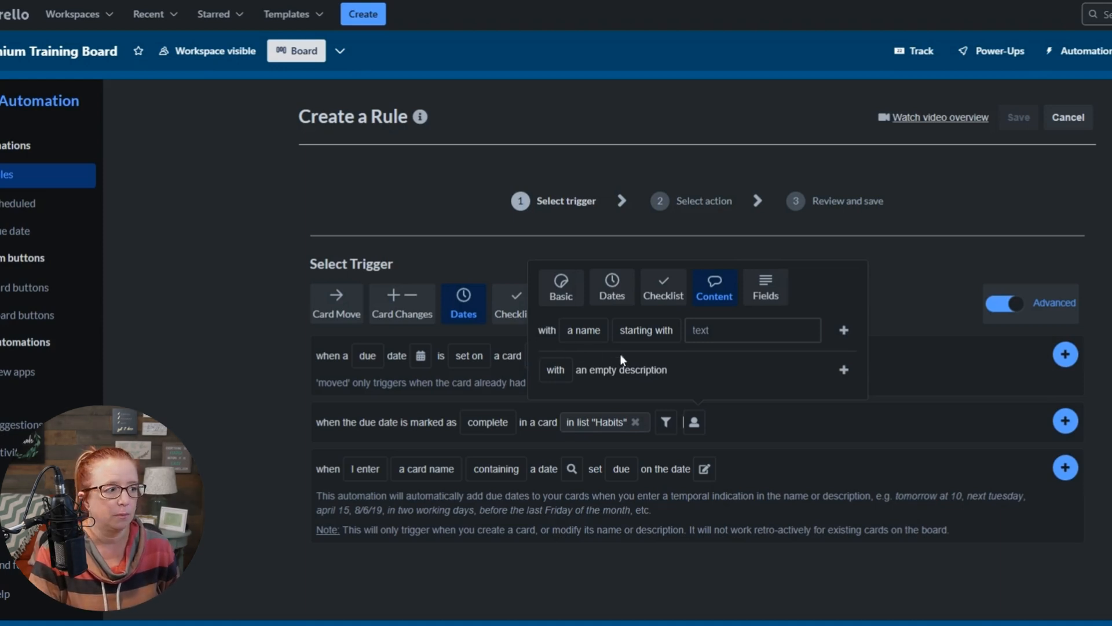
left_click(646, 330)
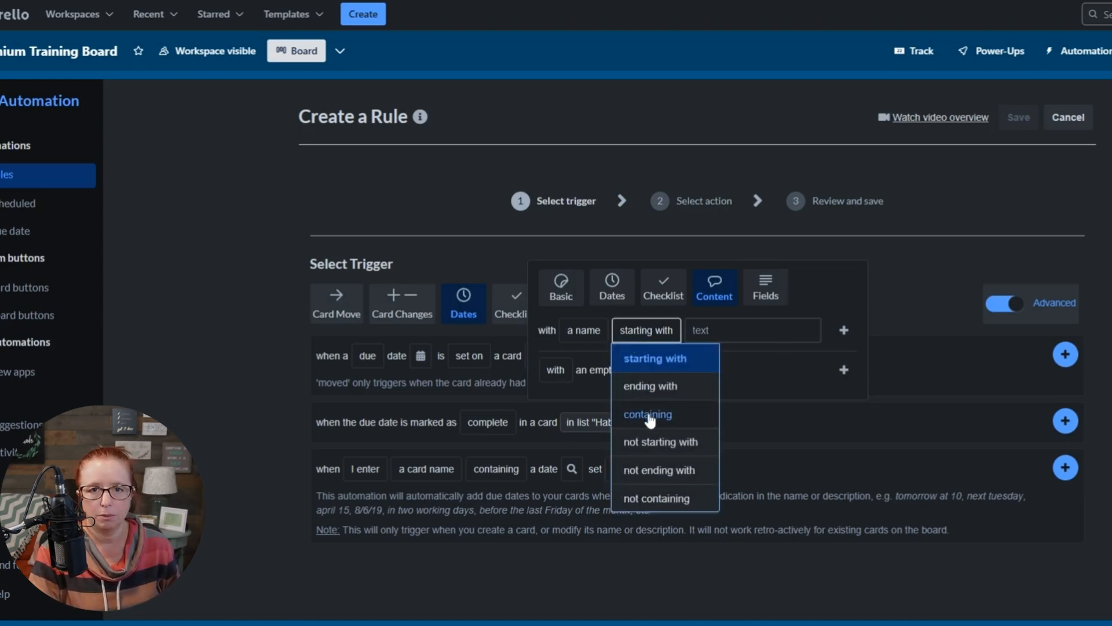
left_click(646, 415)
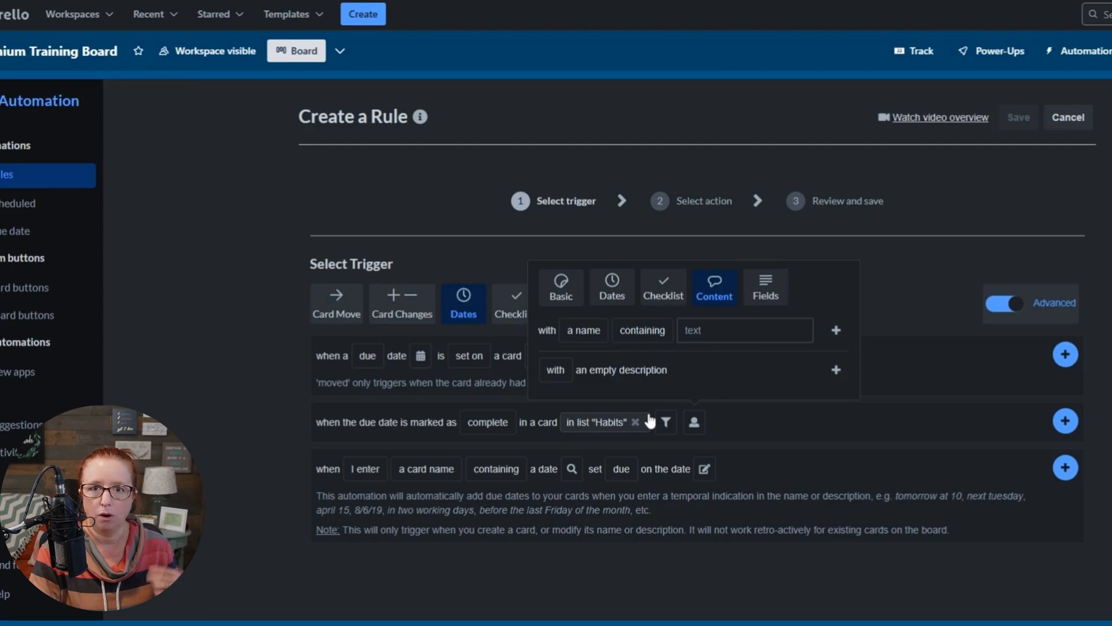
left_click(745, 330)
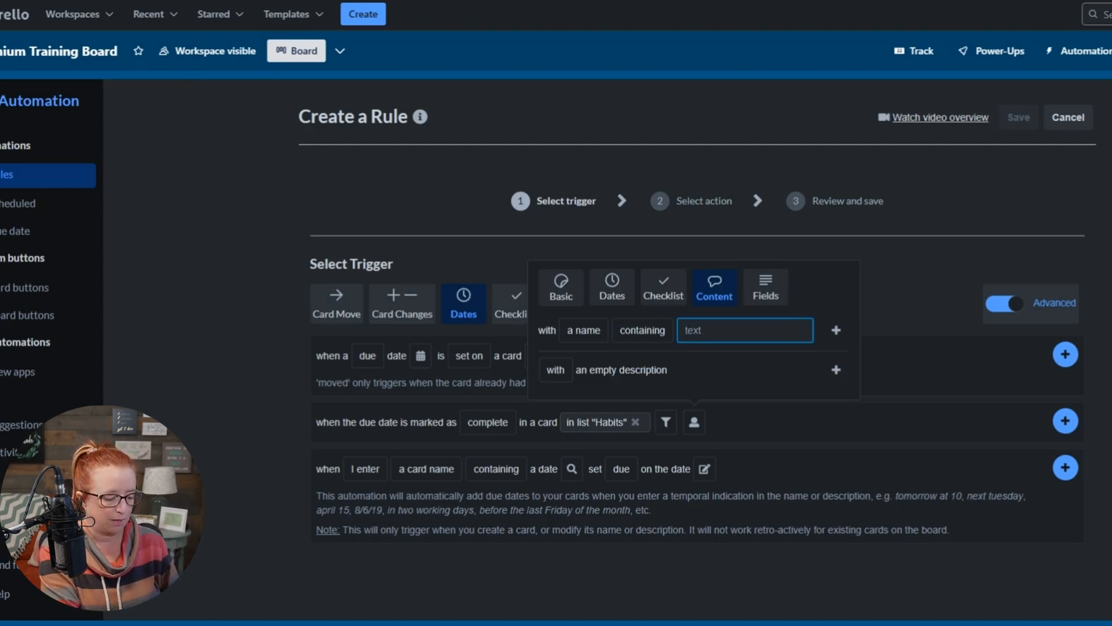
type("Open Trello")
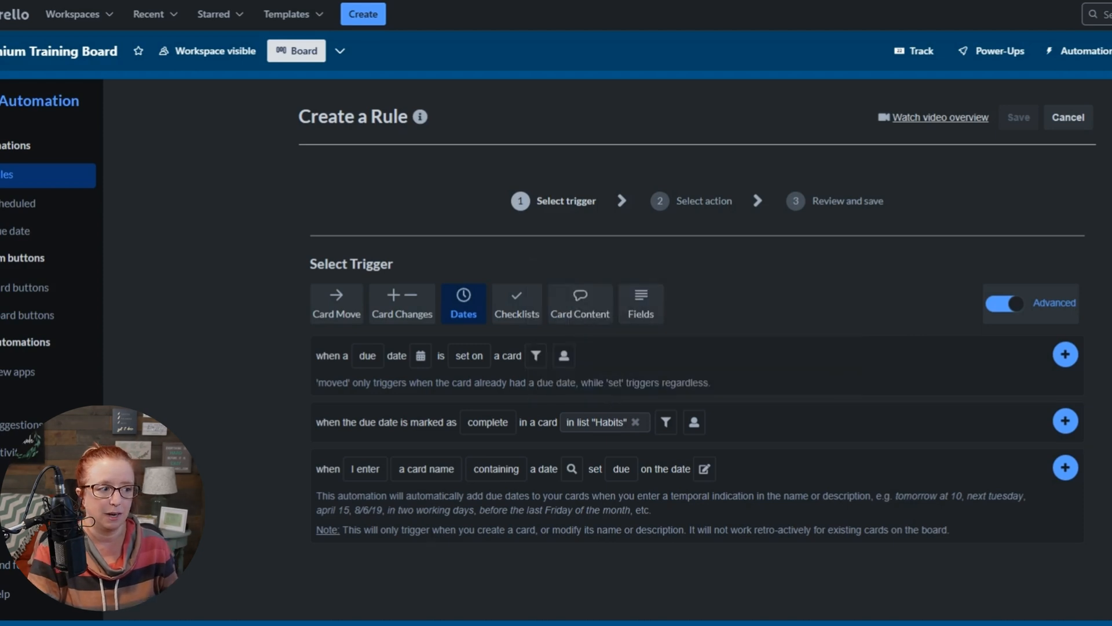
mouse_move(718, 431)
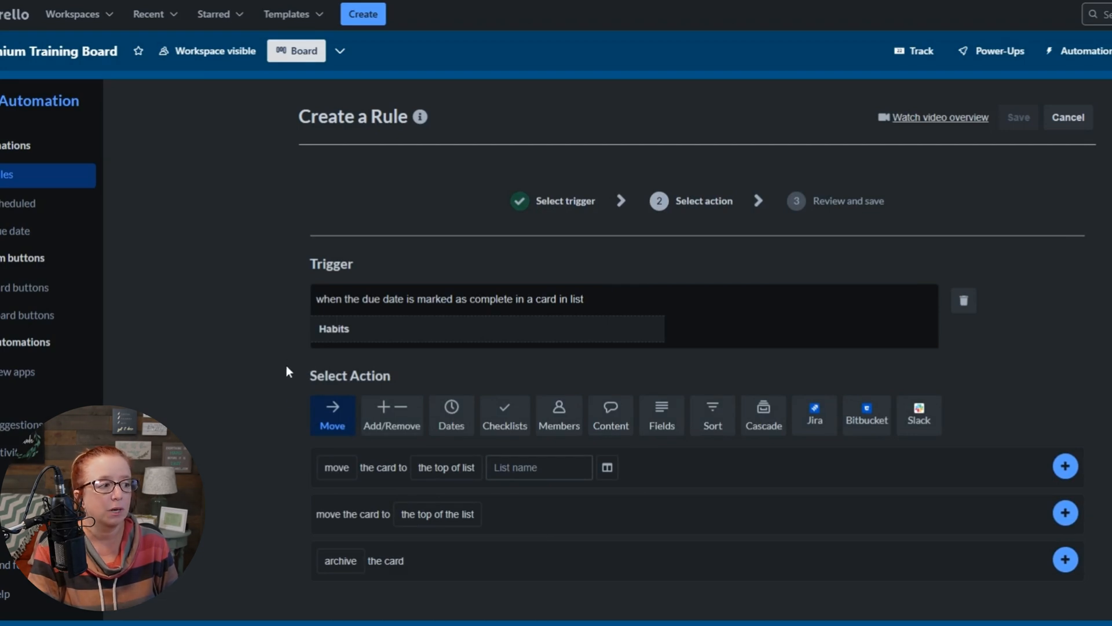
mouse_move(308, 376)
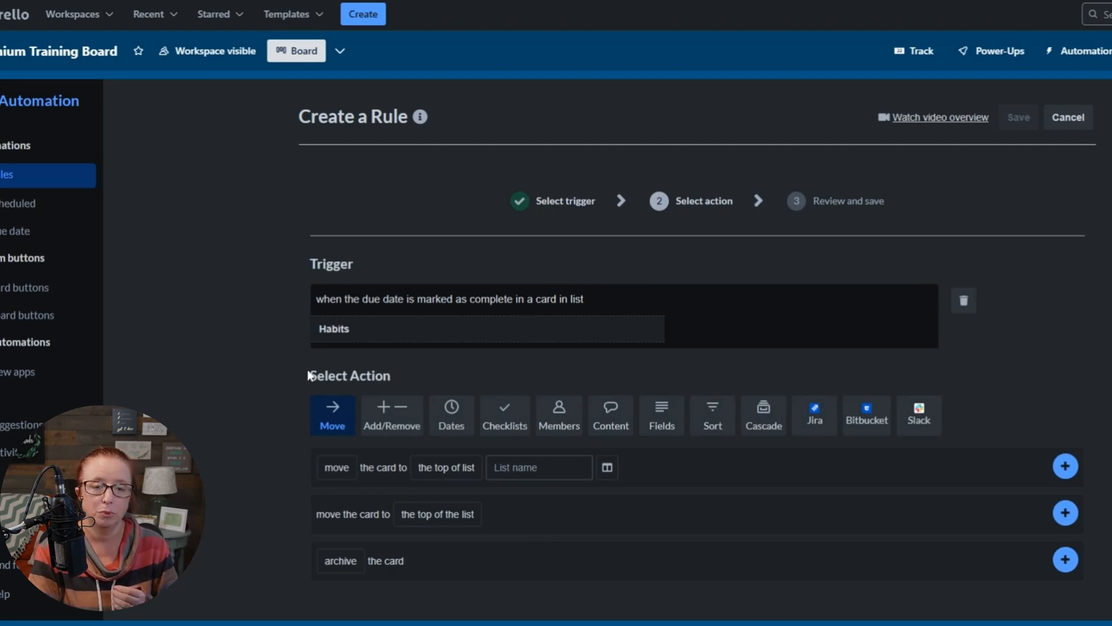
- Add a Dates action that moves the card's due date to tomorrow
left_click(450, 415)
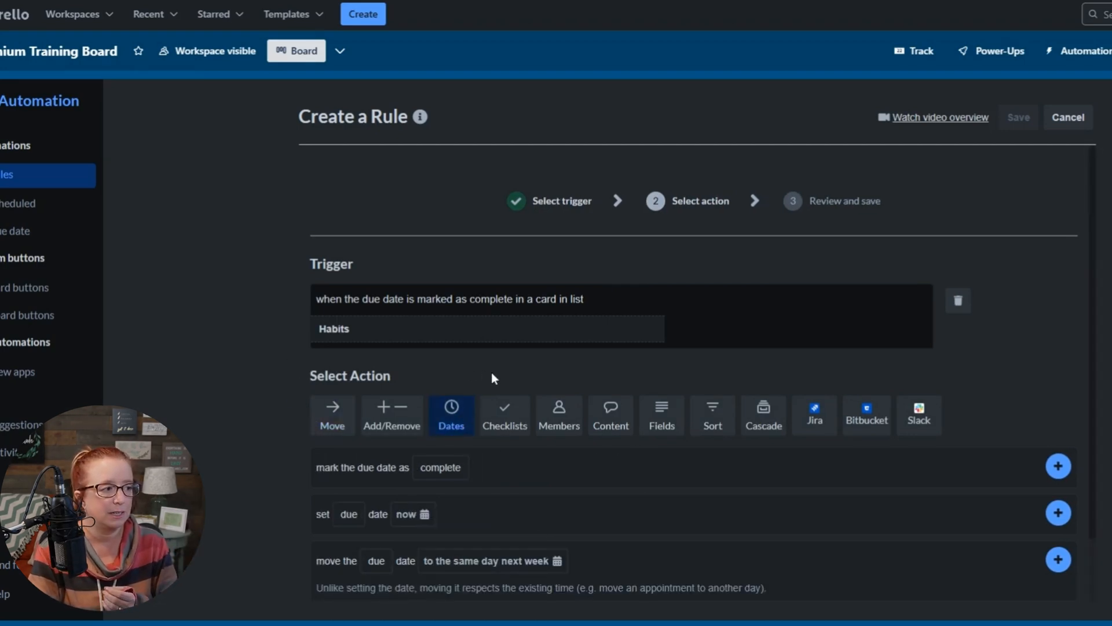
scroll("down", 3)
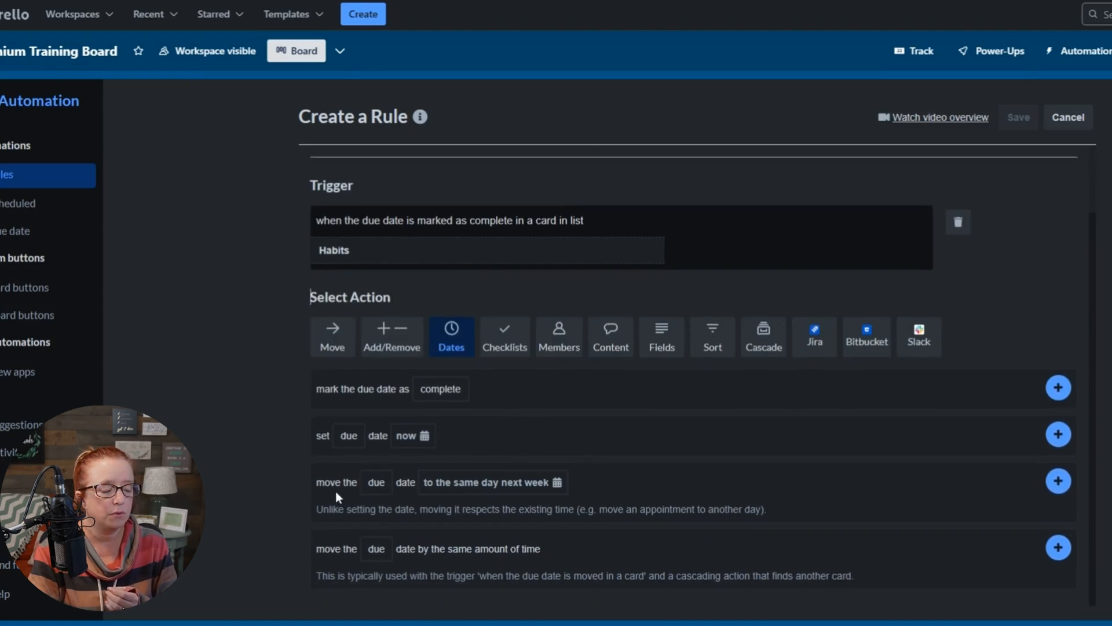
mouse_move(493, 482)
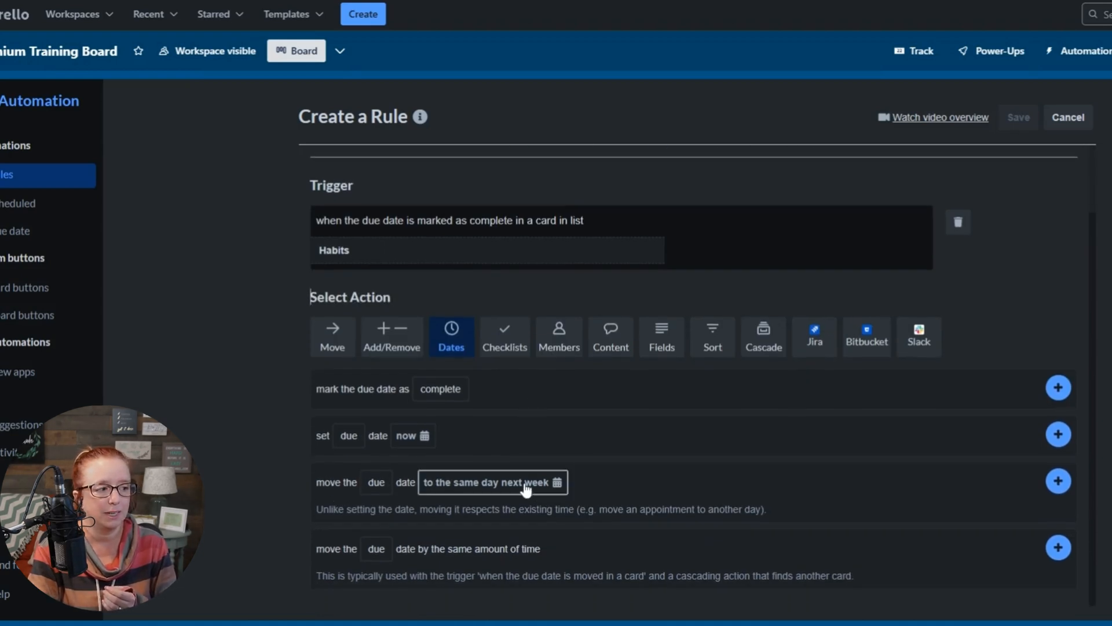
left_click(488, 482)
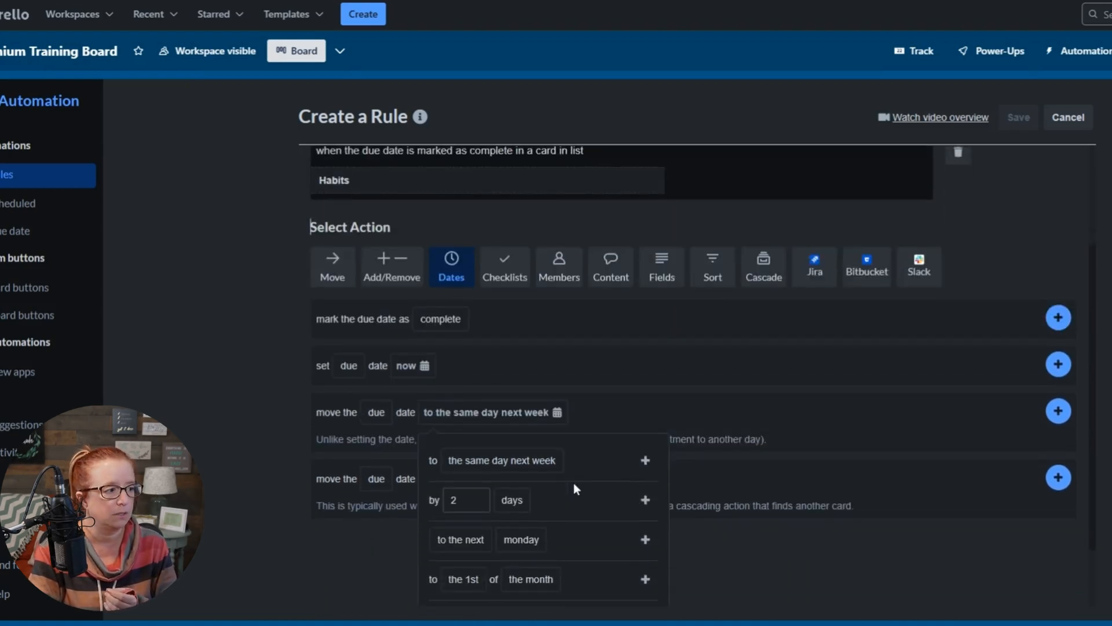
left_click(500, 460)
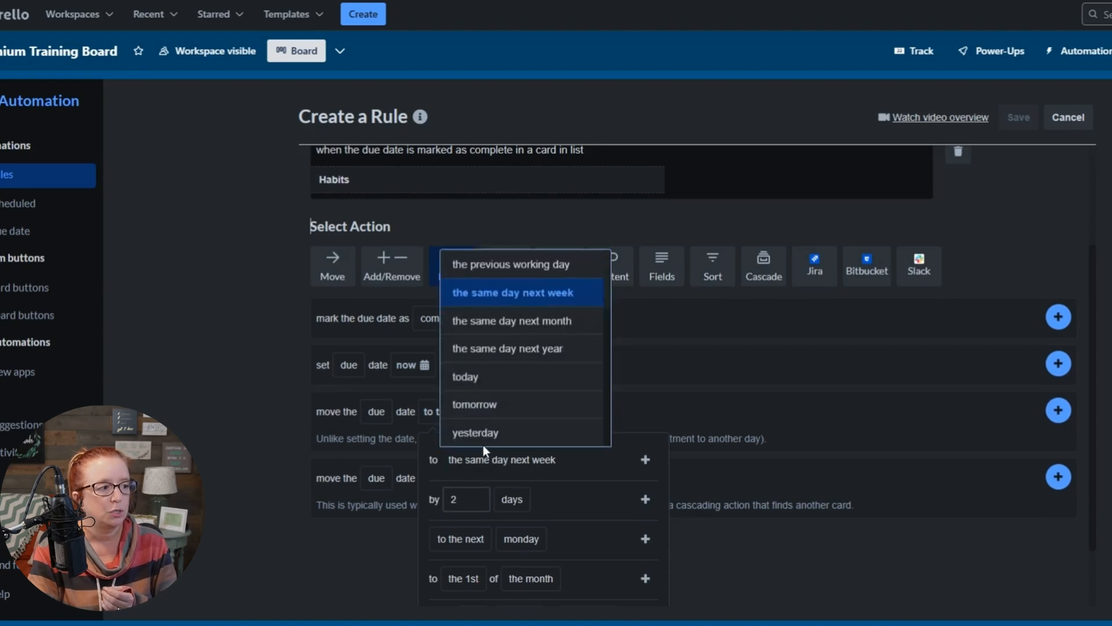
left_click(472, 404)
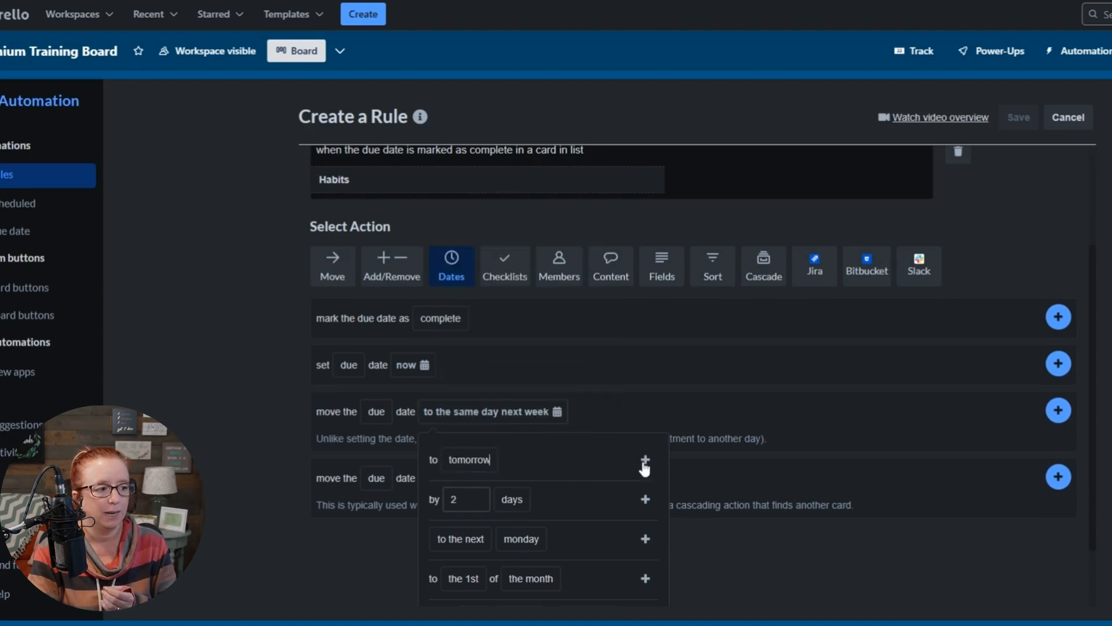
left_click(646, 460)
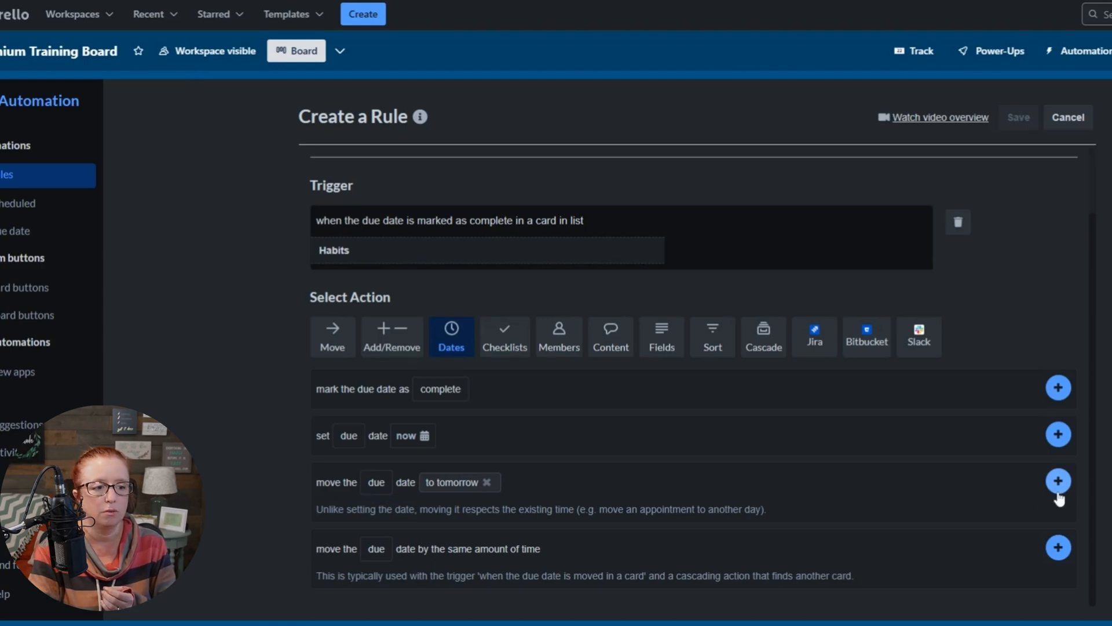
left_click(1058, 480)
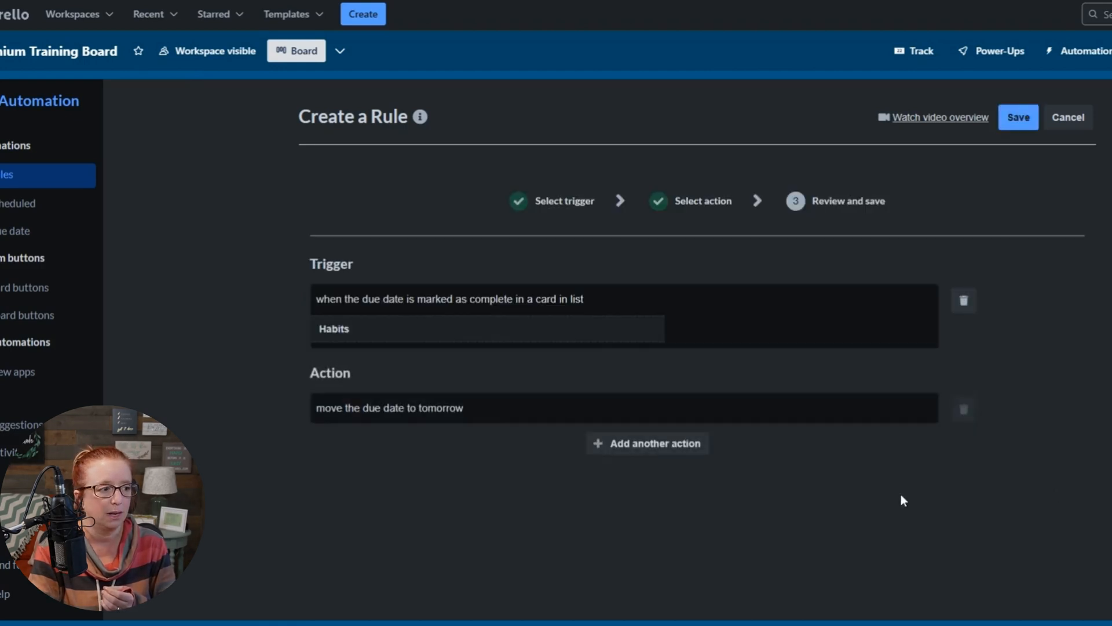
mouse_move(852, 501)
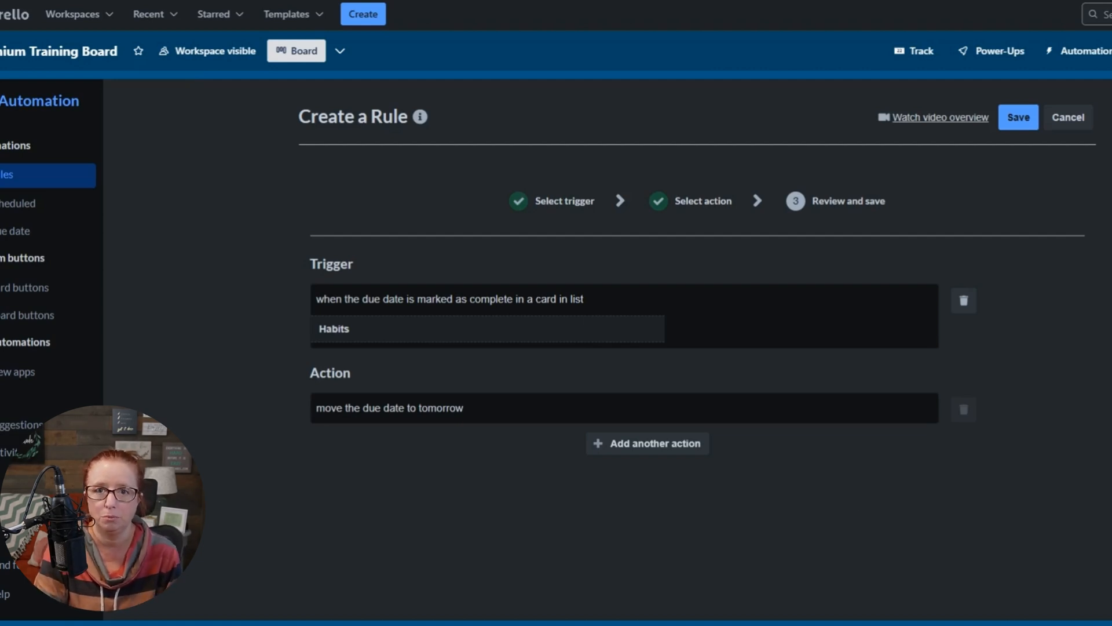
mouse_move(645, 442)
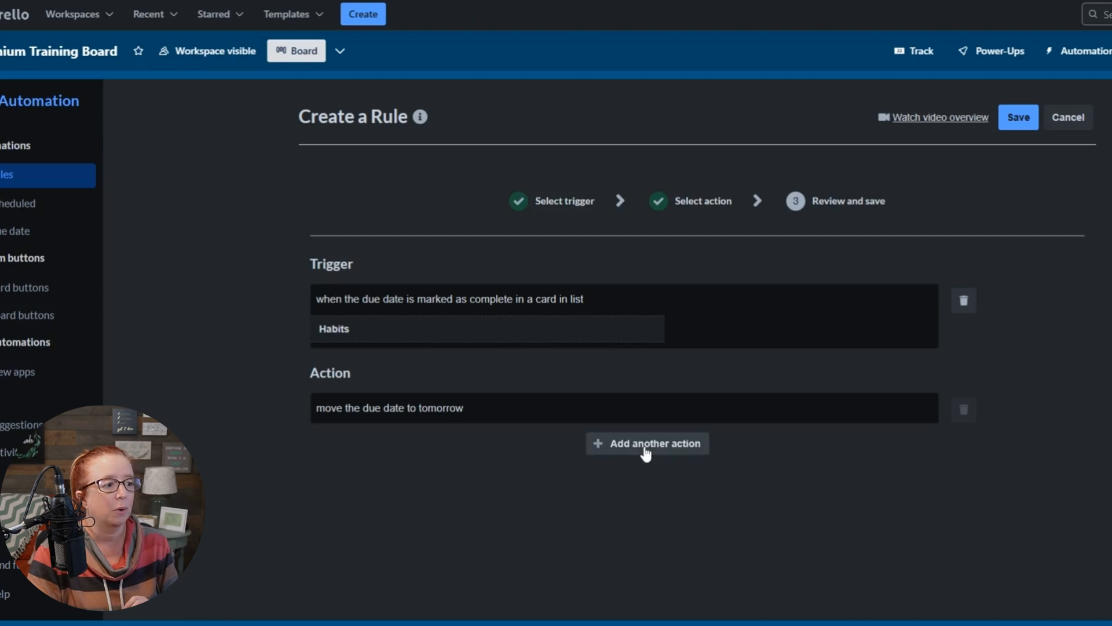
- Add a second action marking the due date incomplete and save the rule
left_click(646, 442)
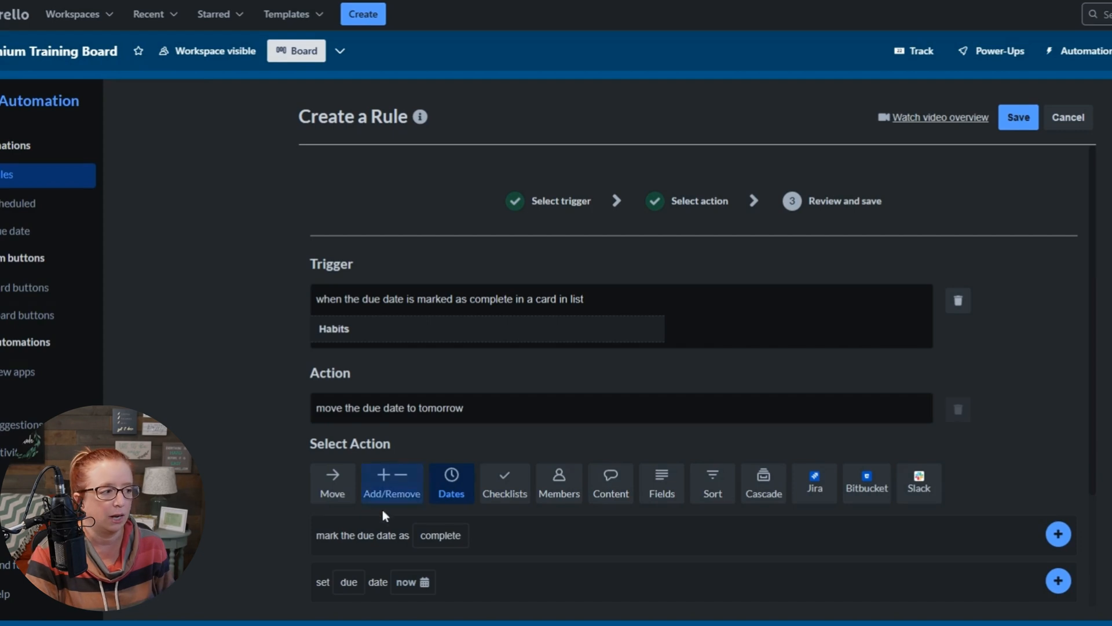
left_click(440, 535)
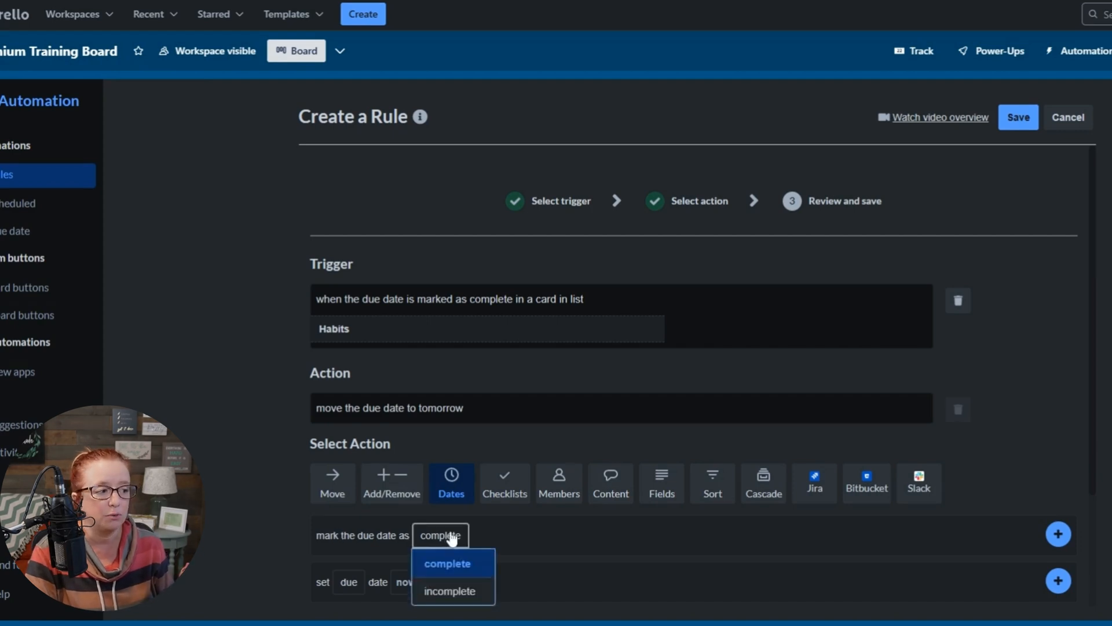
left_click(449, 589)
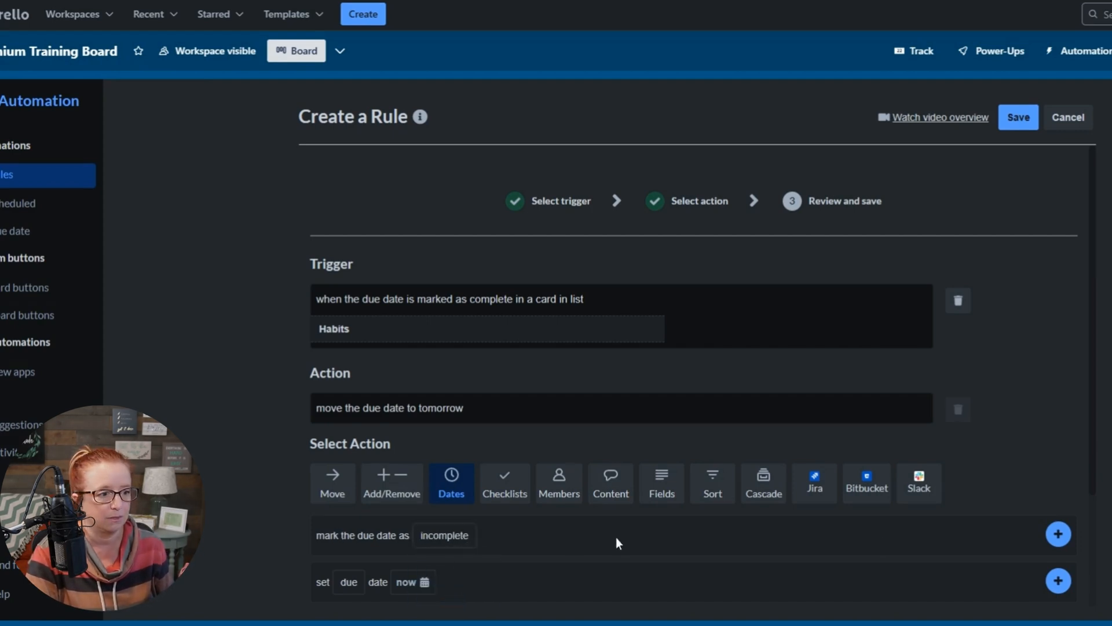
left_click(1058, 533)
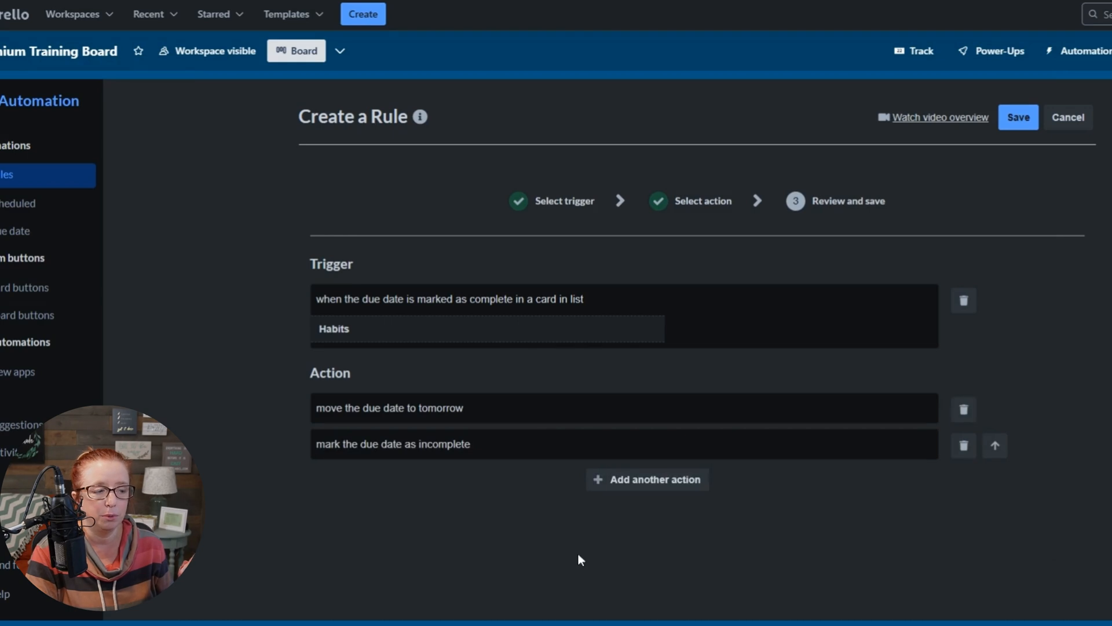
mouse_move(616, 573)
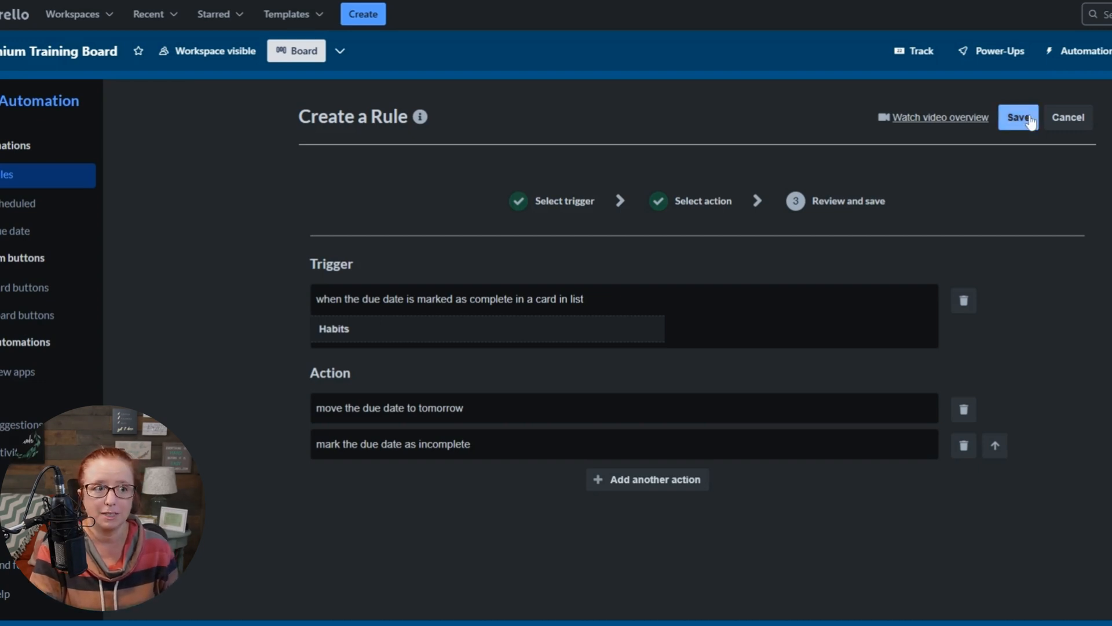
left_click(1018, 117)
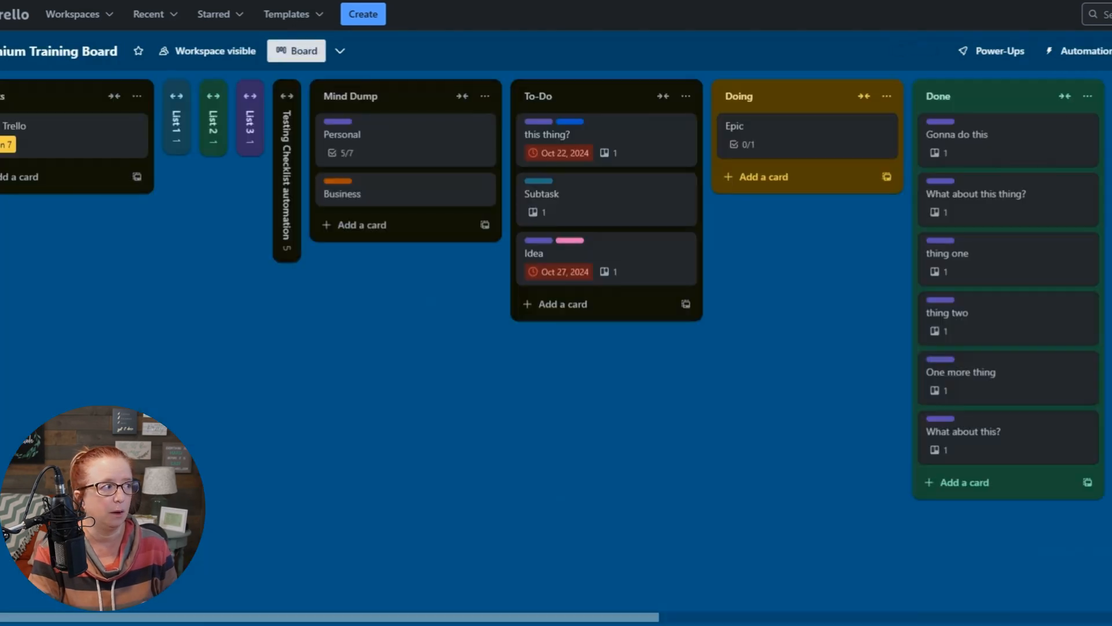
scroll("left", 3)
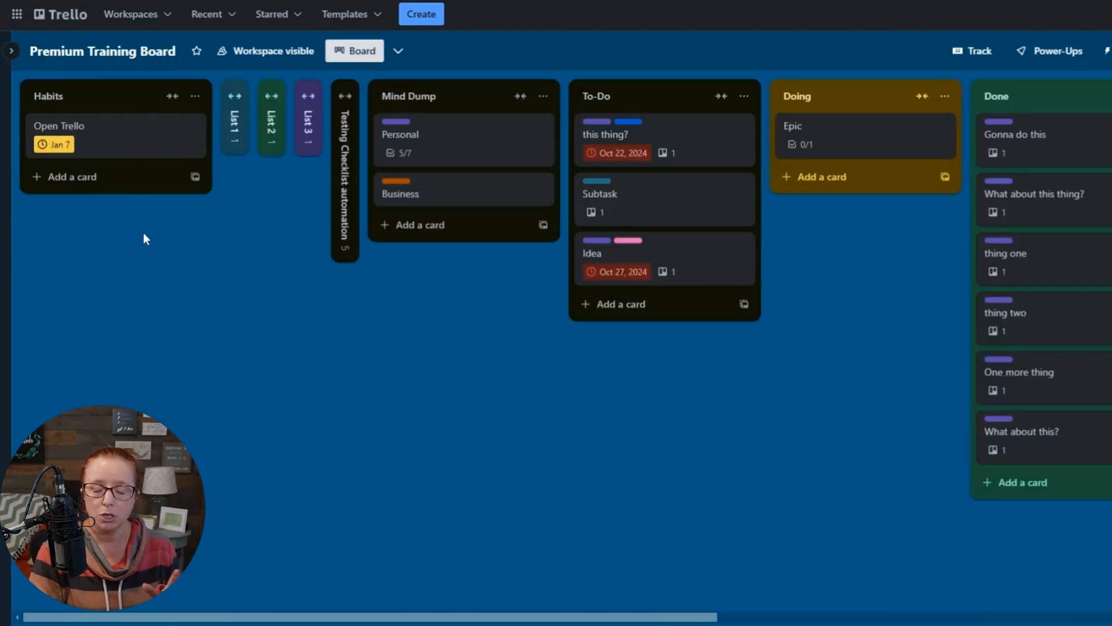
mouse_move(56, 210)
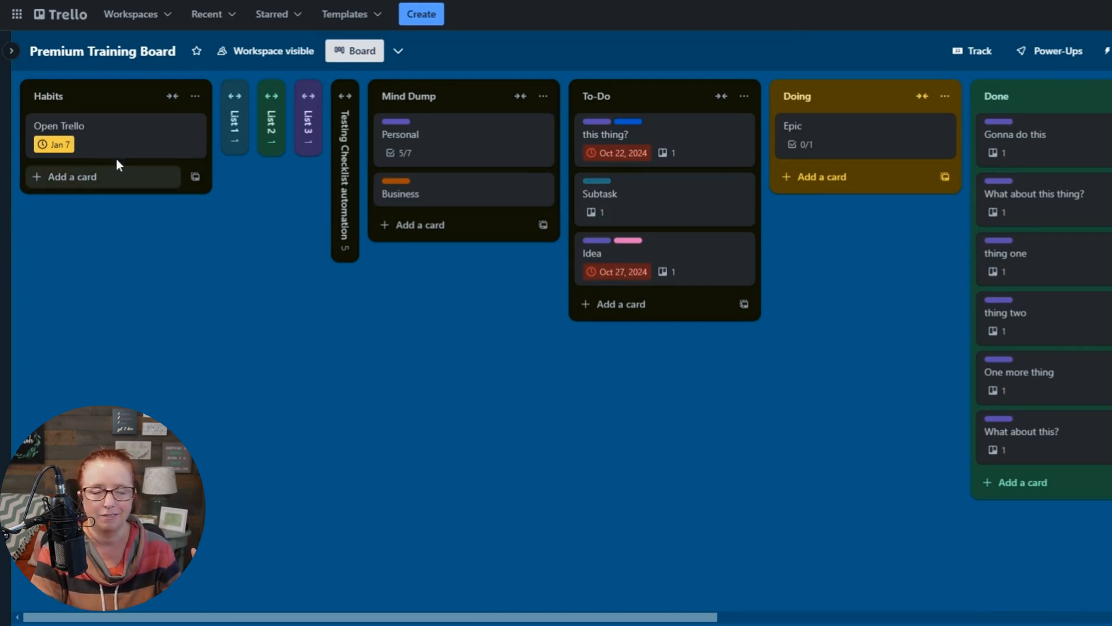
- Move the Open Trello card's due date back to Jan 6 so it shows overdue
left_click(59, 125)
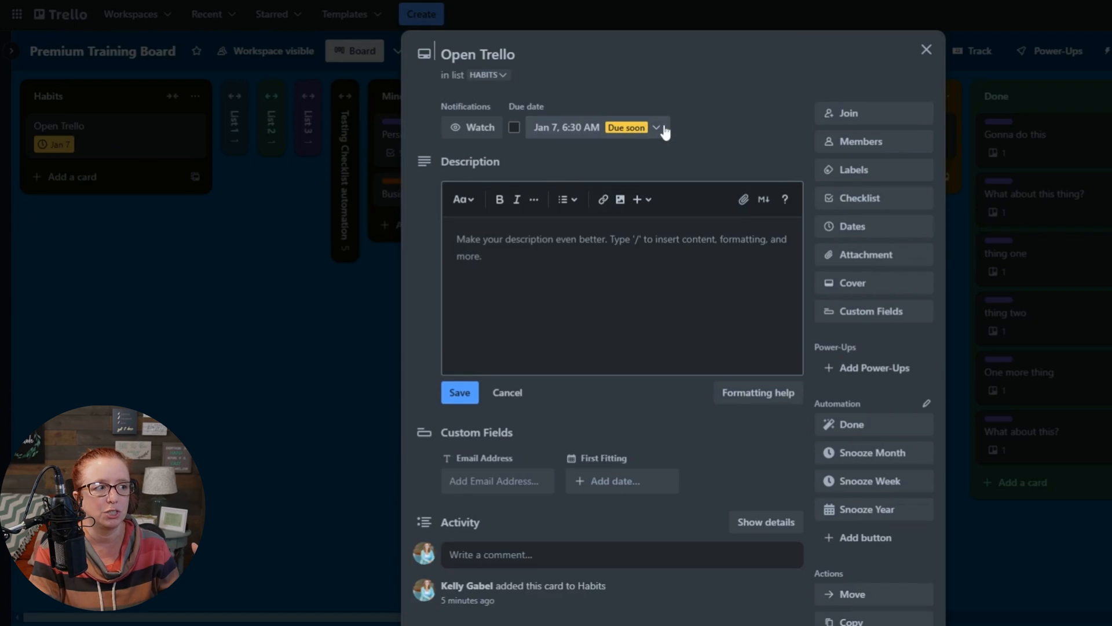
left_click(656, 127)
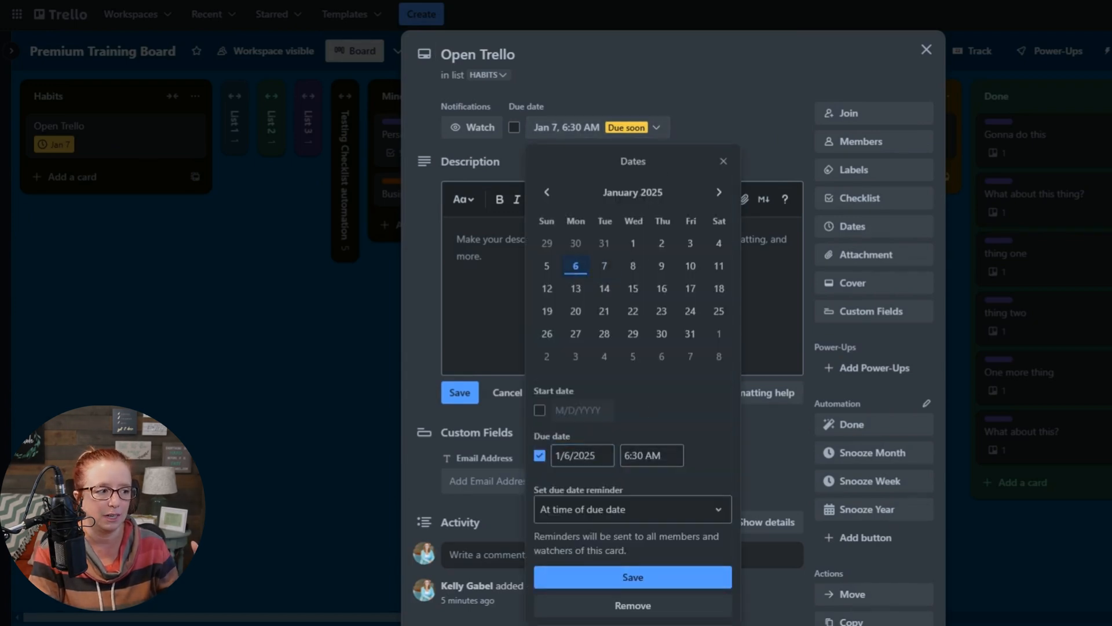
left_click(631, 577)
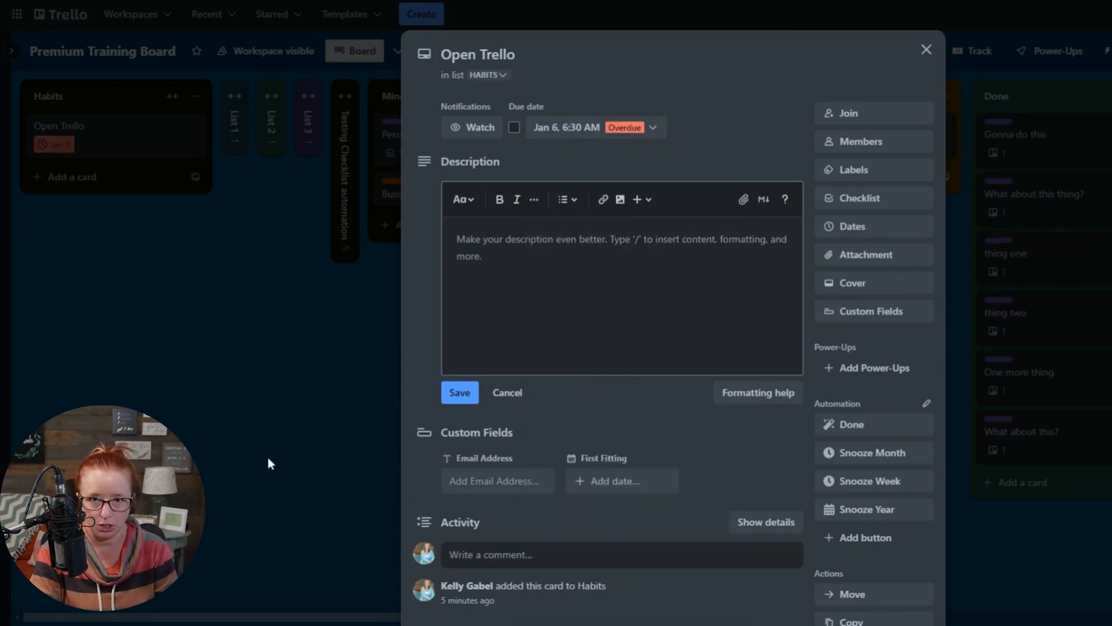
left_click(925, 50)
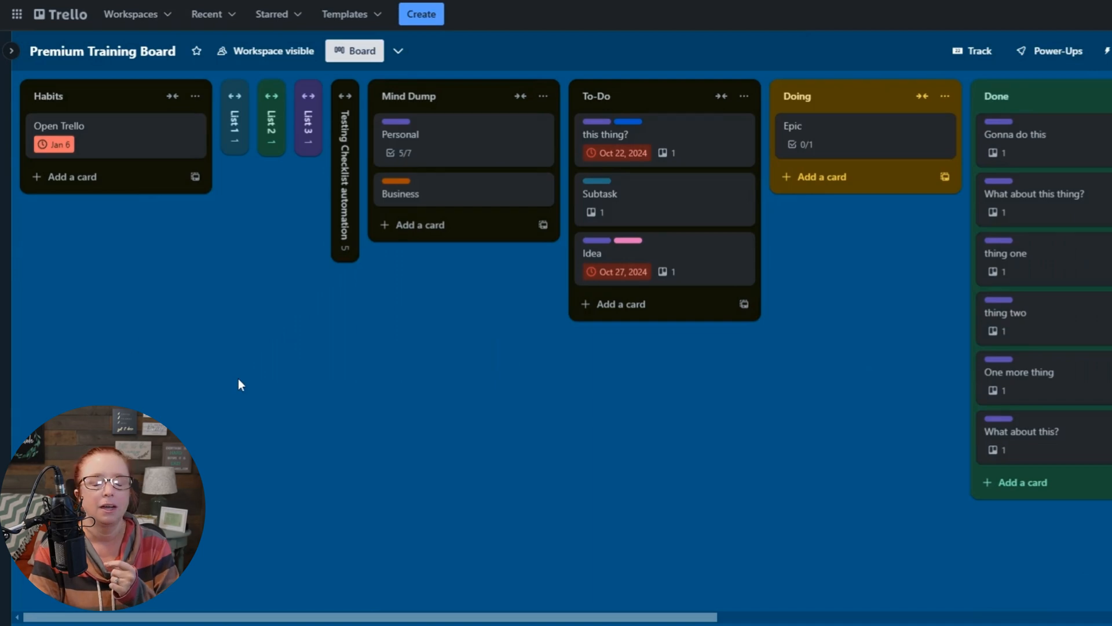
mouse_move(83, 288)
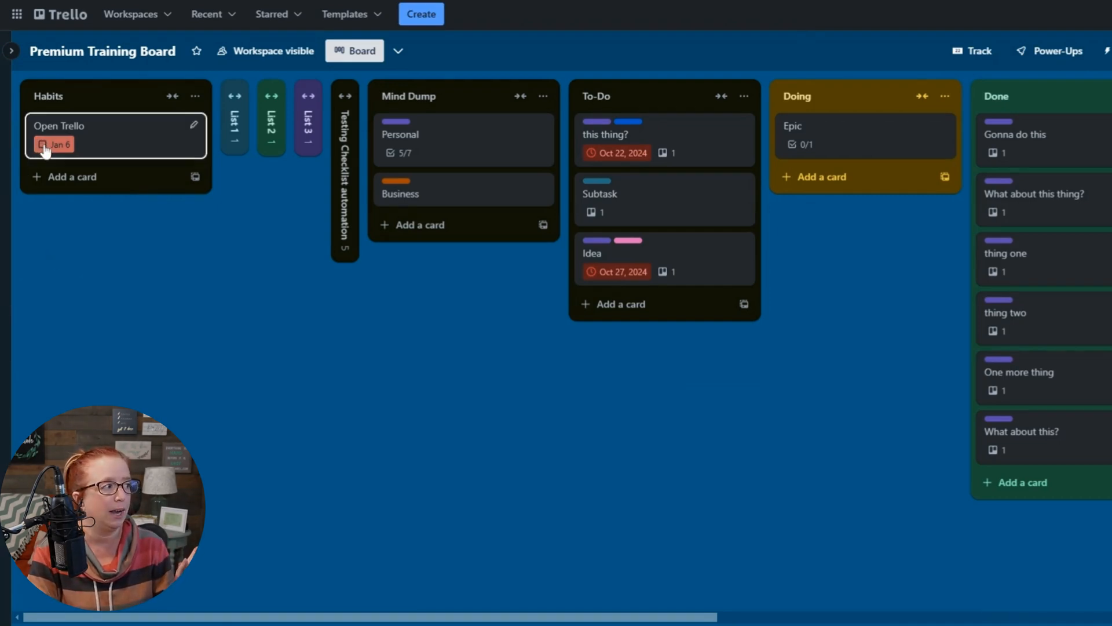
- Mark Open Trello's due date complete so the rule pushes it to Jan 7, then view the card
left_click(43, 144)
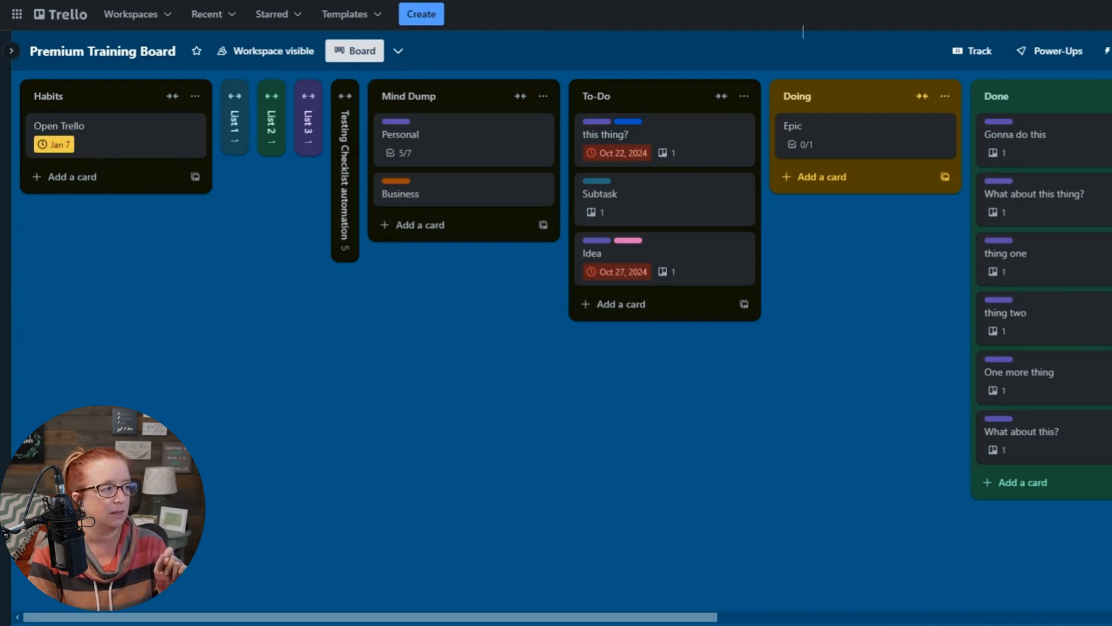
mouse_move(56, 145)
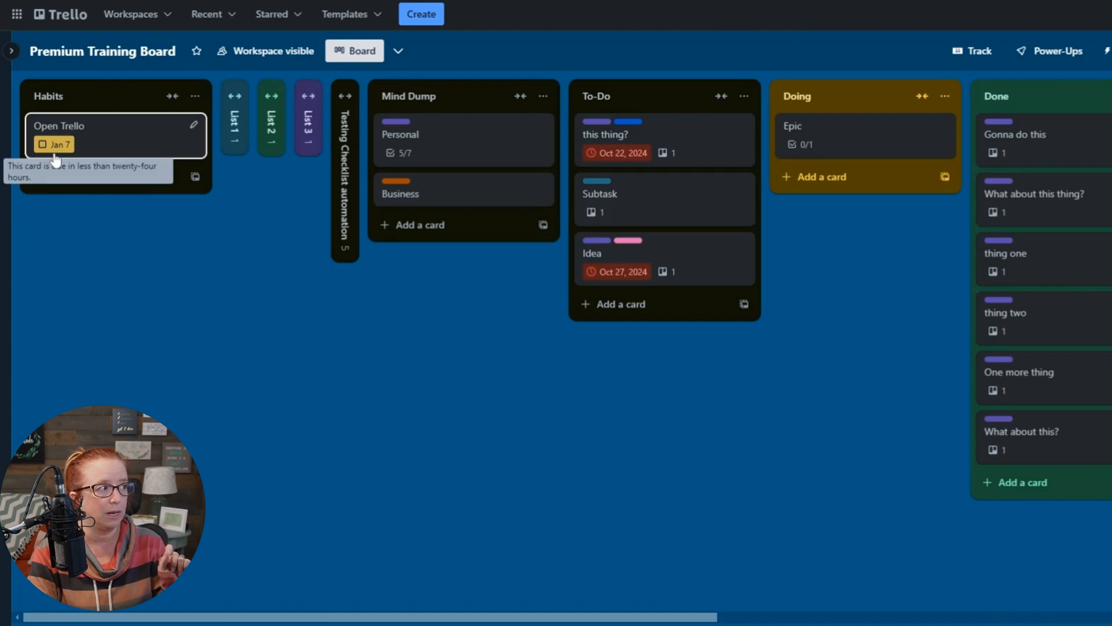
mouse_move(69, 249)
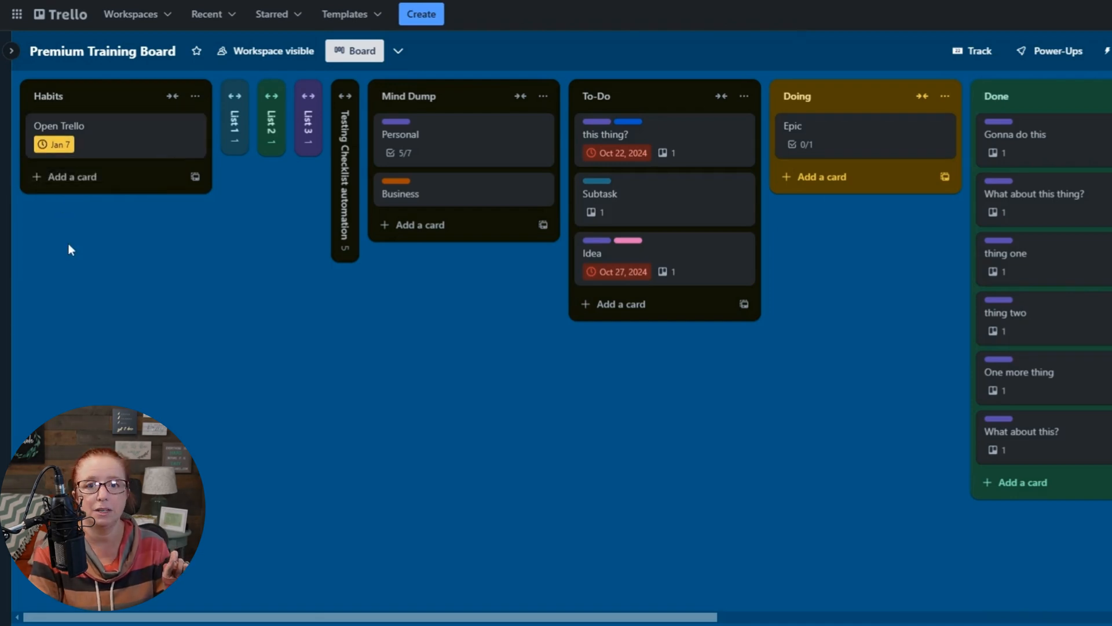
left_click(59, 125)
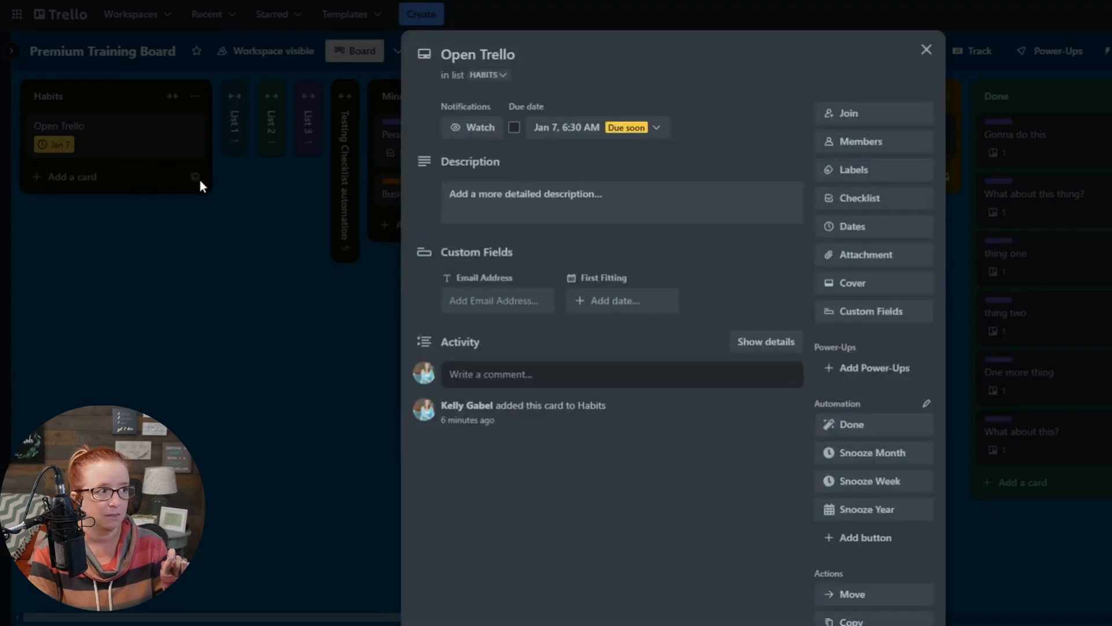
mouse_move(623, 146)
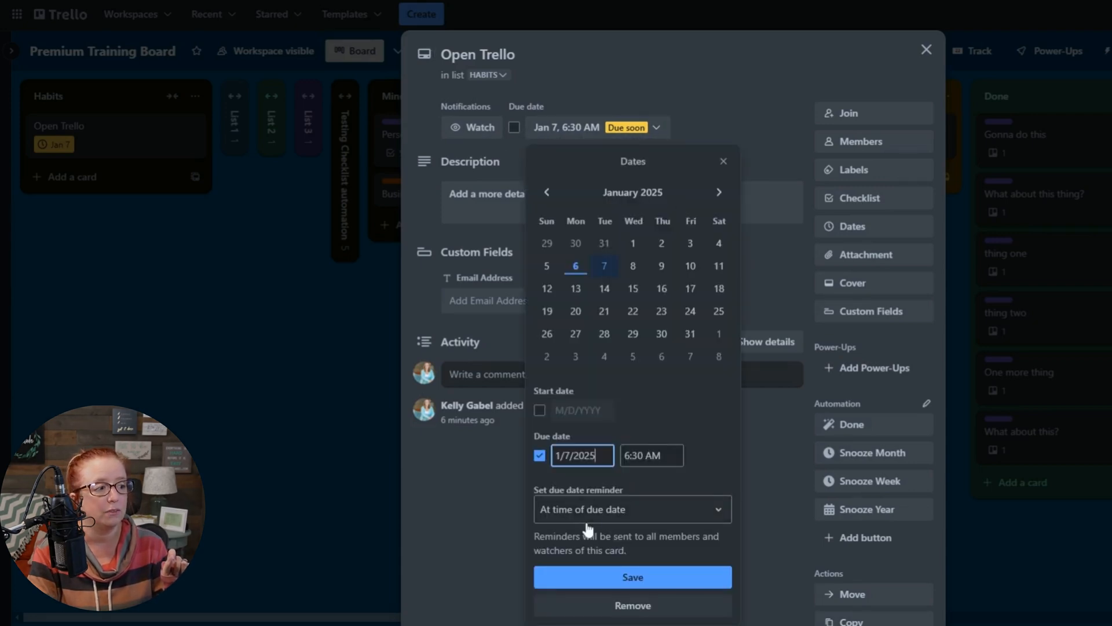
mouse_move(622, 518)
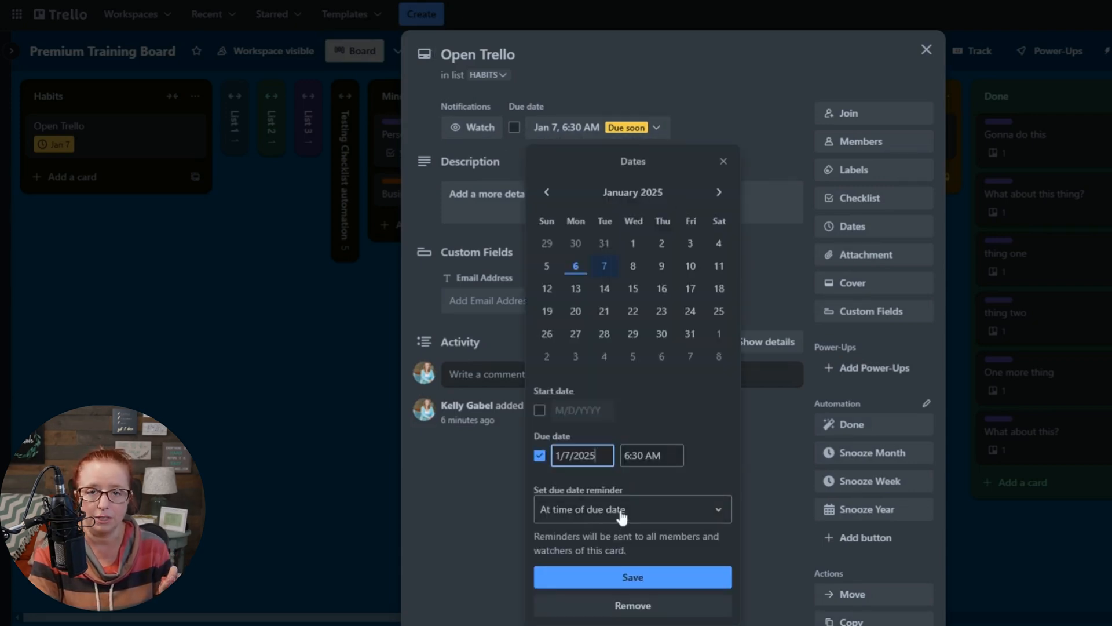
mouse_move(162, 410)
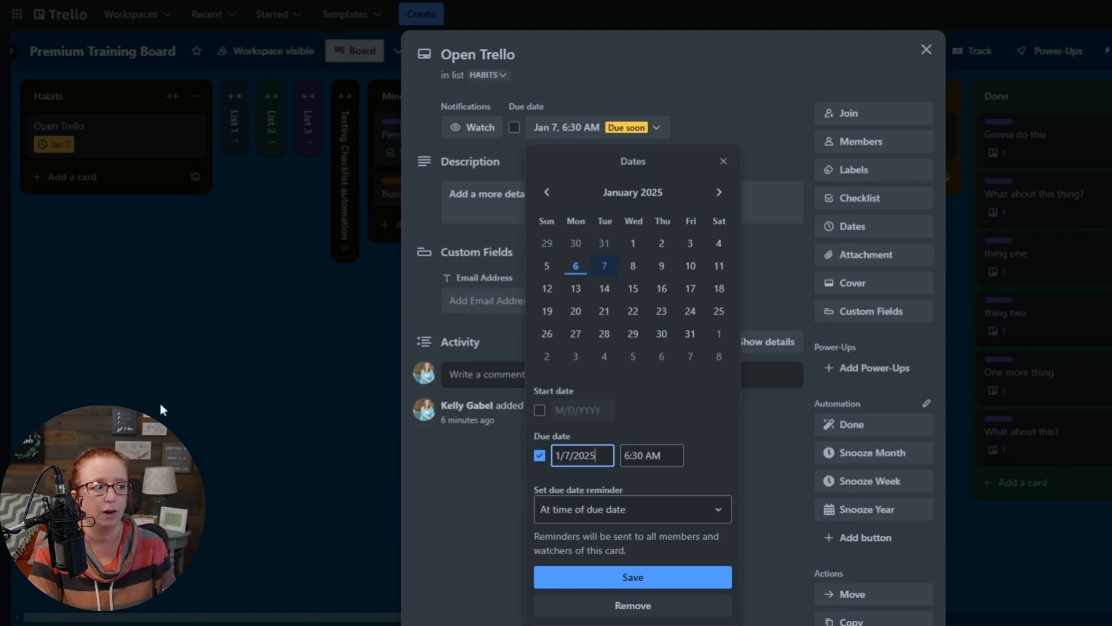
- Return to the board and mark the Open Trello due date complete again
left_click(927, 49)
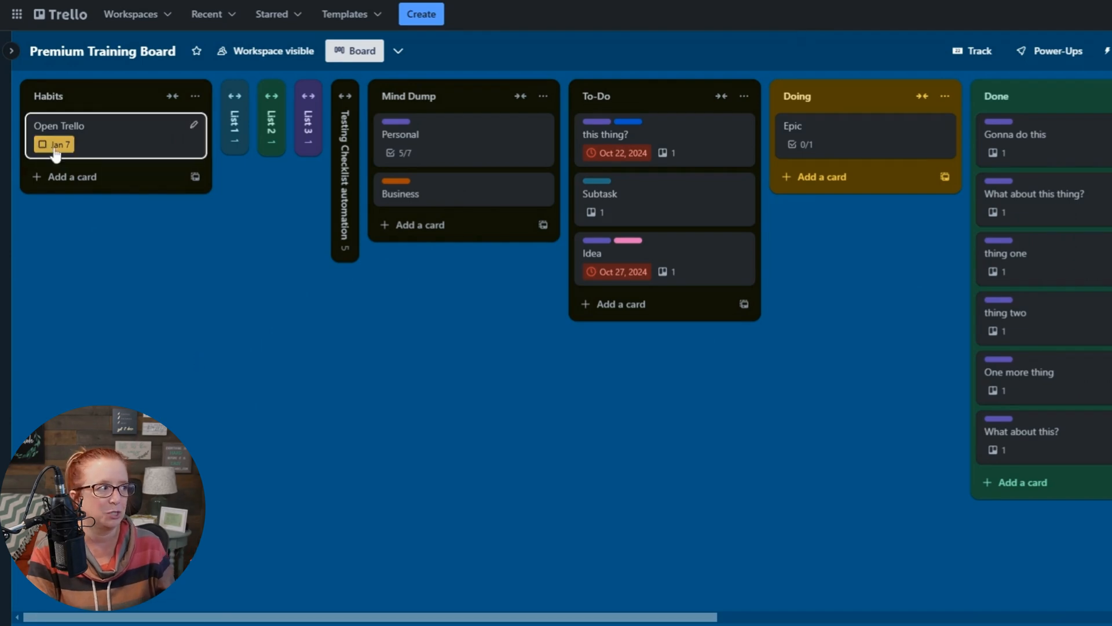
left_click(54, 145)
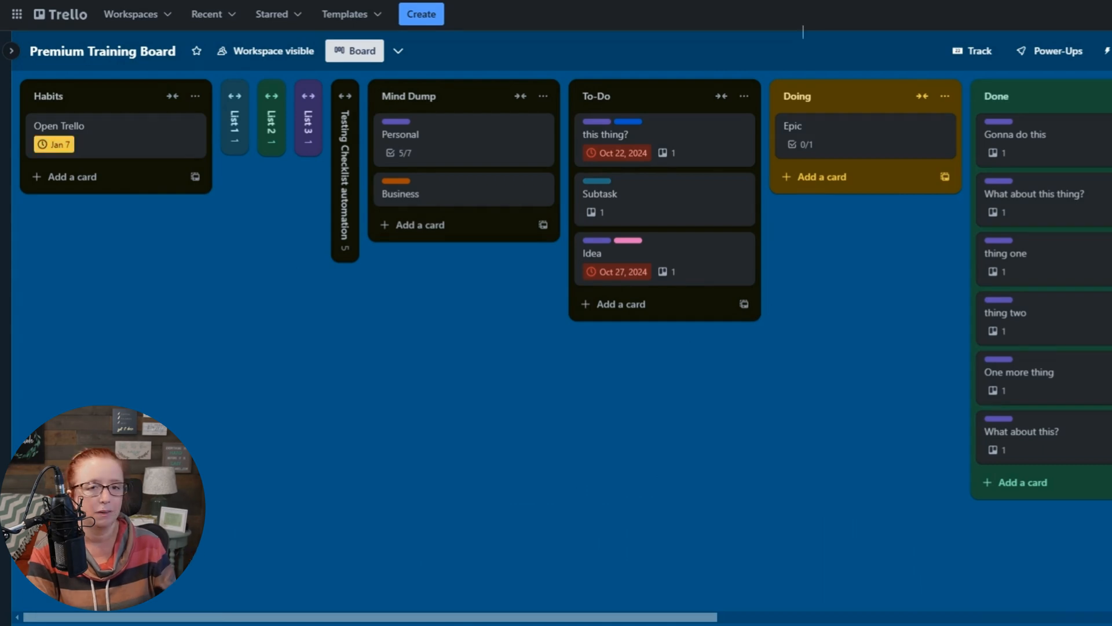
mouse_move(118, 274)
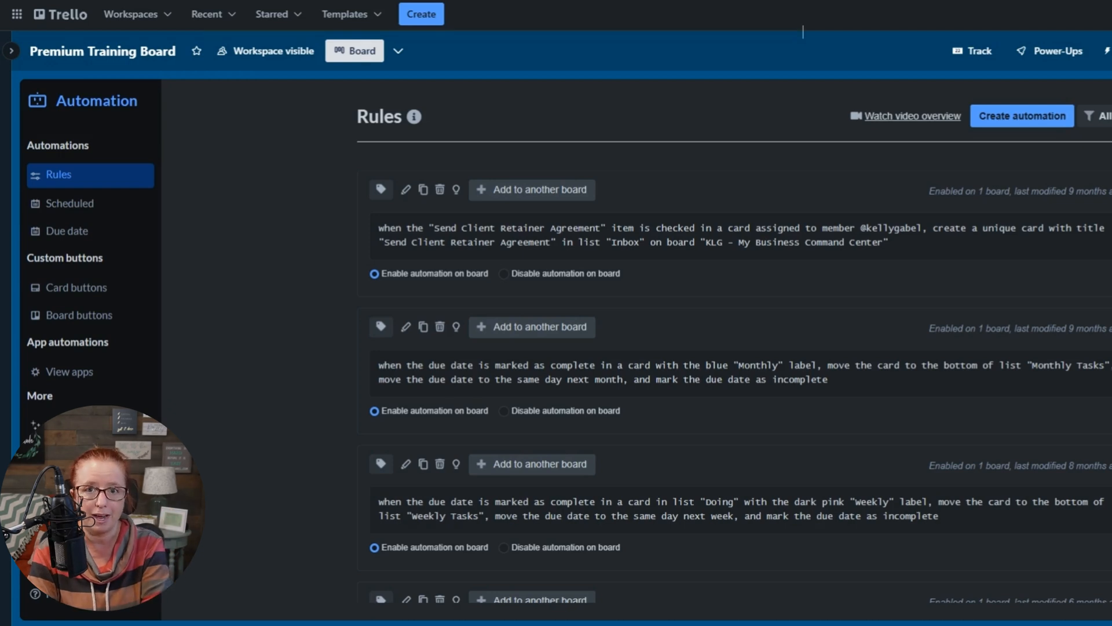
mouse_move(222, 235)
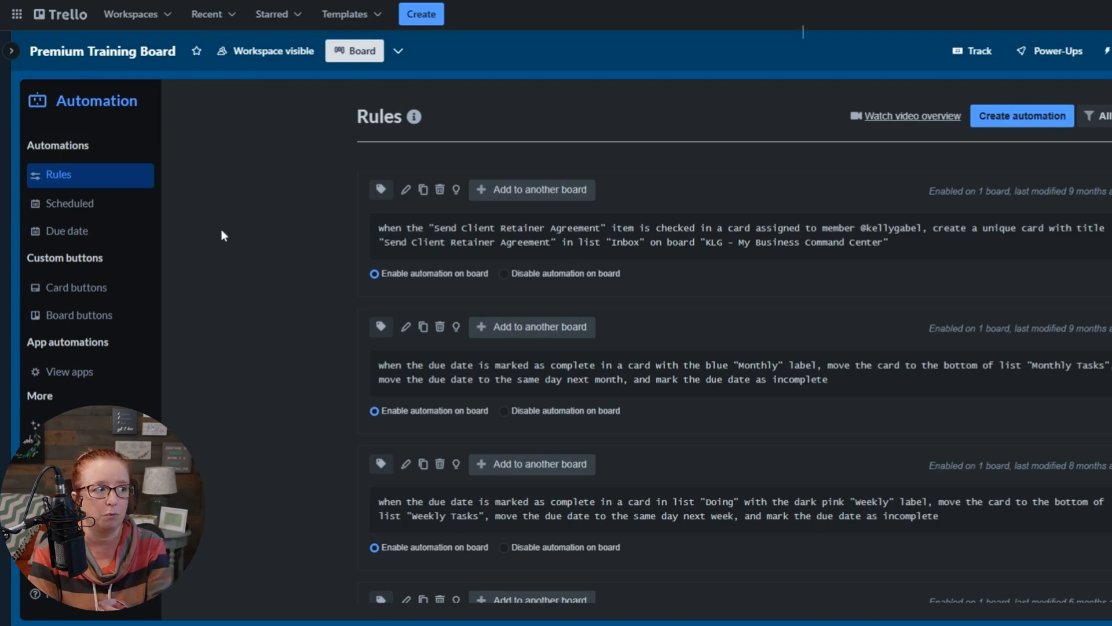
mouse_move(576, 362)
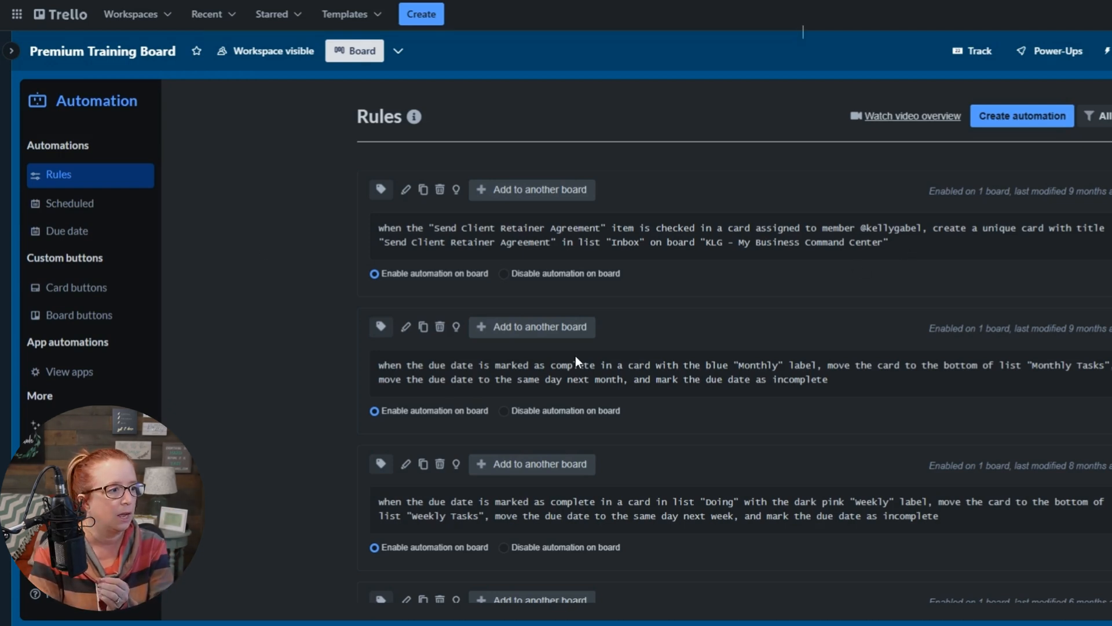
- Filter the rules list and scroll to the Habits due-date rule
left_click(1093, 115)
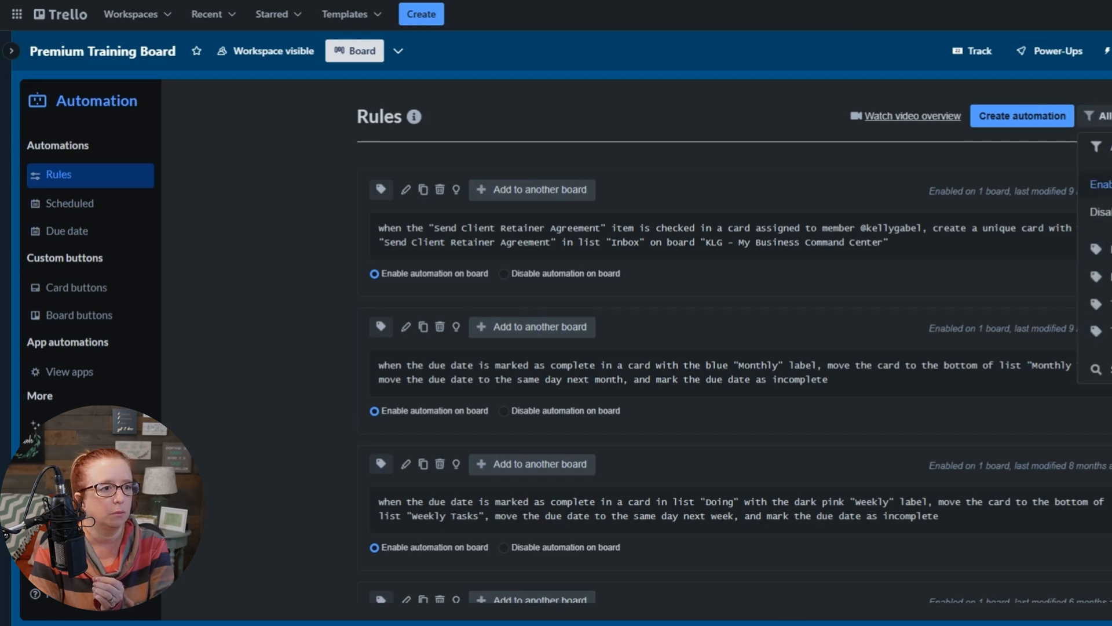
scroll("down", 3)
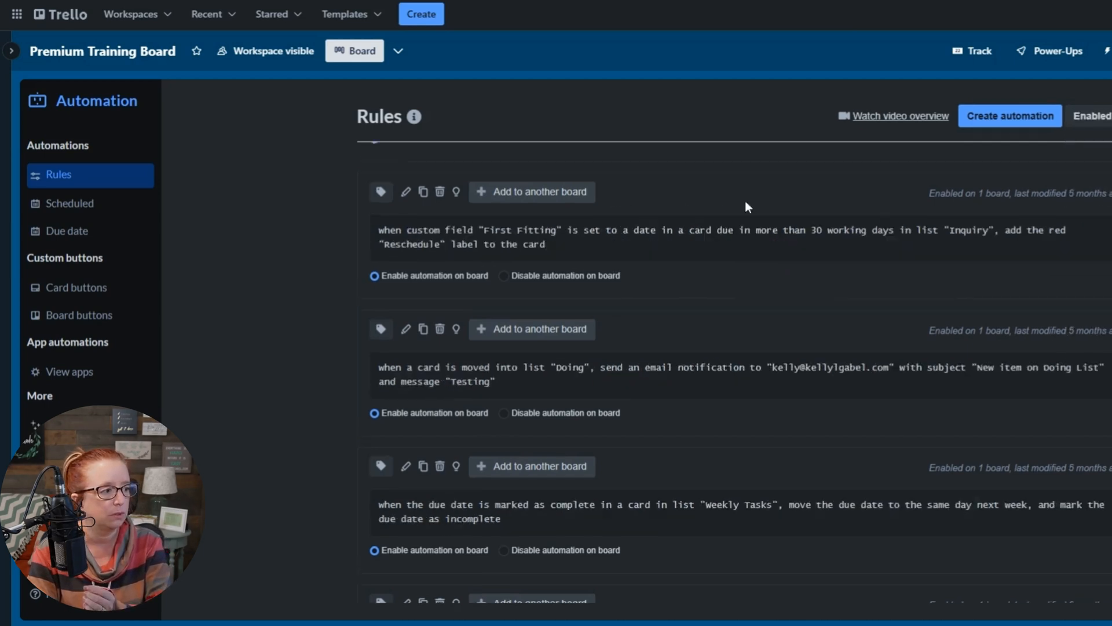
scroll("down", 3)
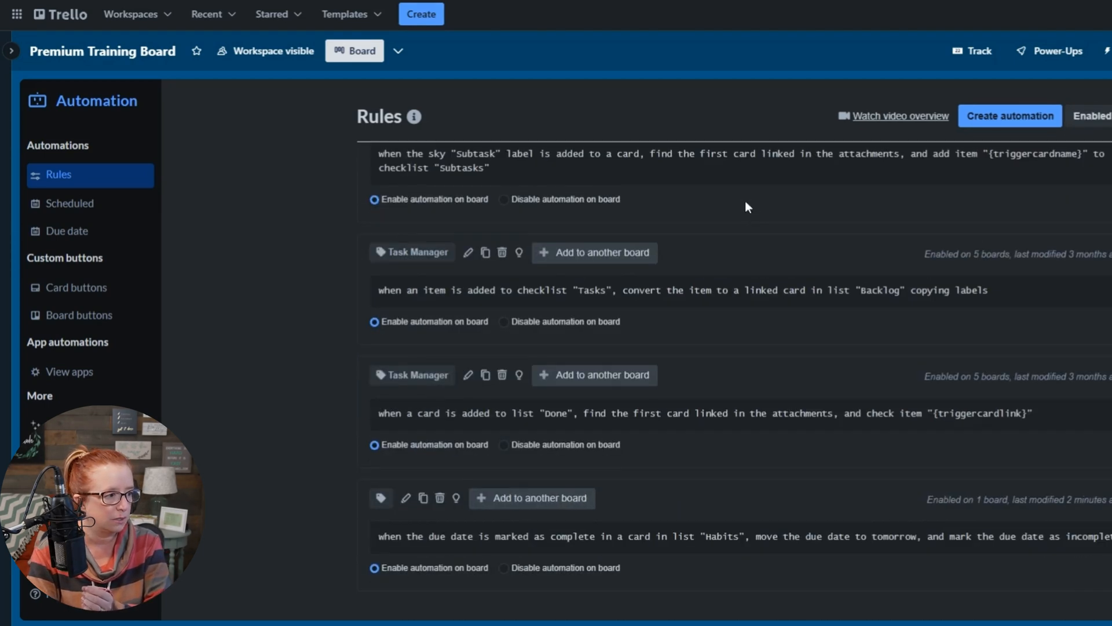
mouse_move(405, 497)
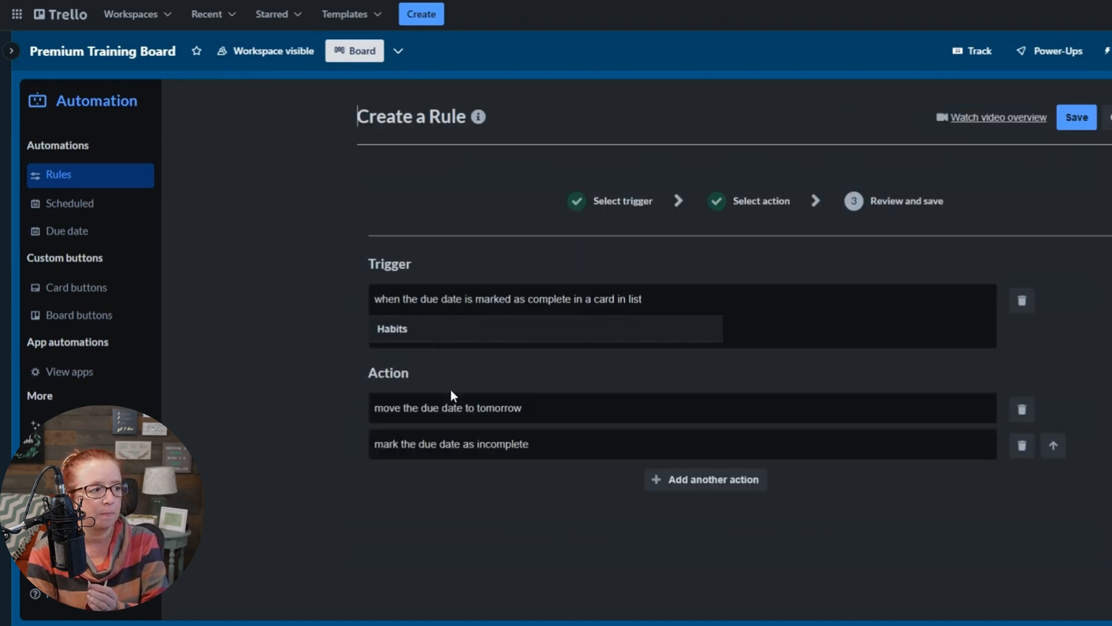
mouse_move(844, 415)
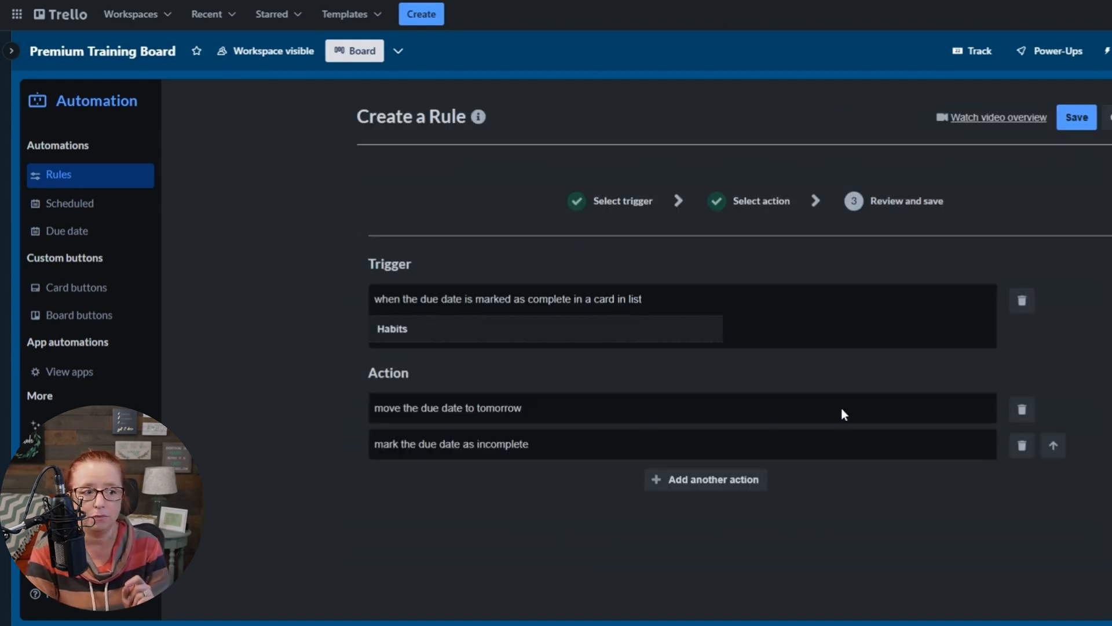
mouse_move(1022, 410)
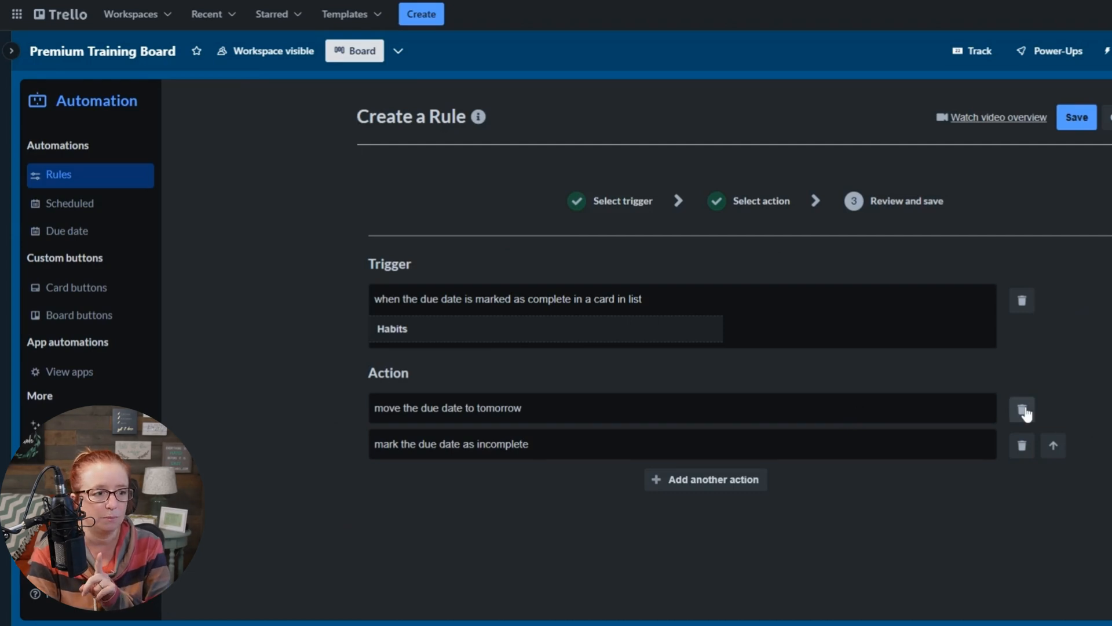
- Remove 'move the due date to tomorrow' and choose the Dates action 'move the due date by 1 days' instead
left_click(1022, 409)
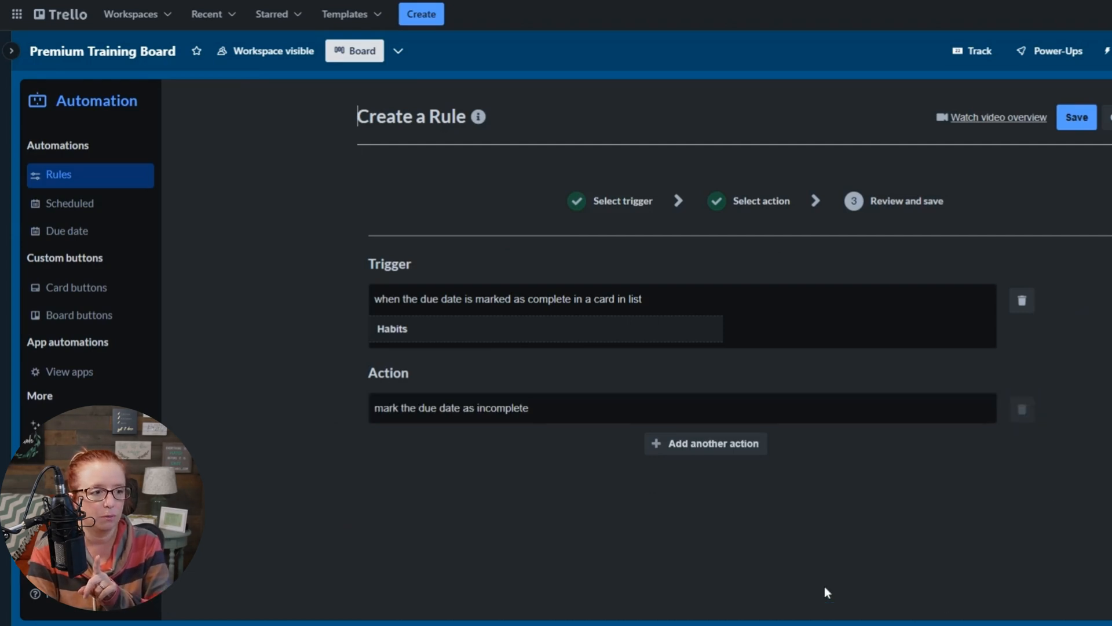
left_click(706, 442)
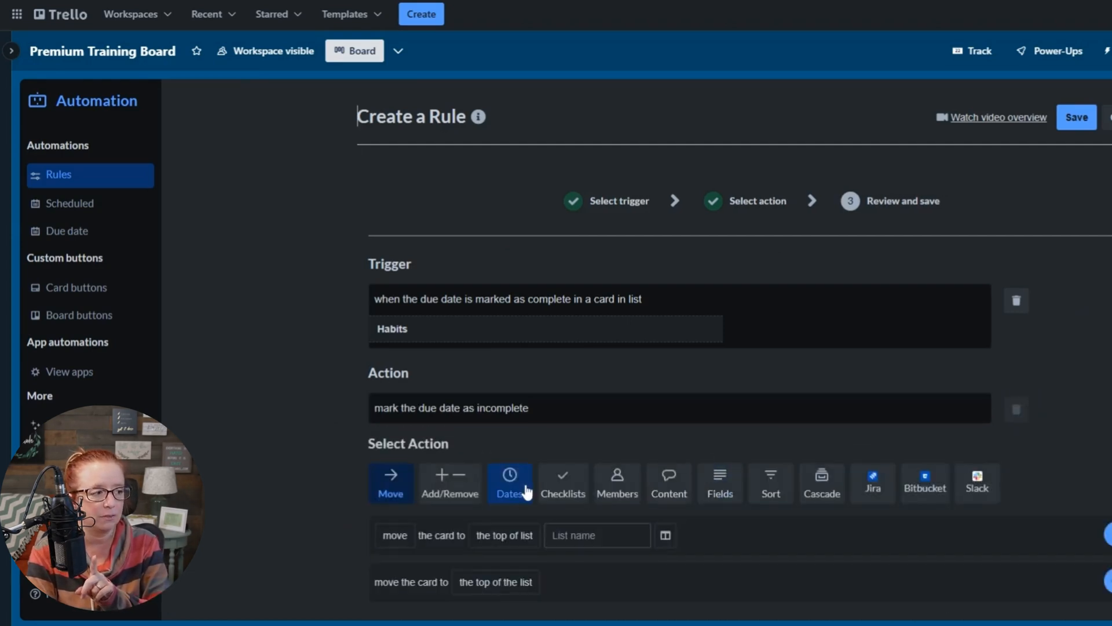
left_click(509, 483)
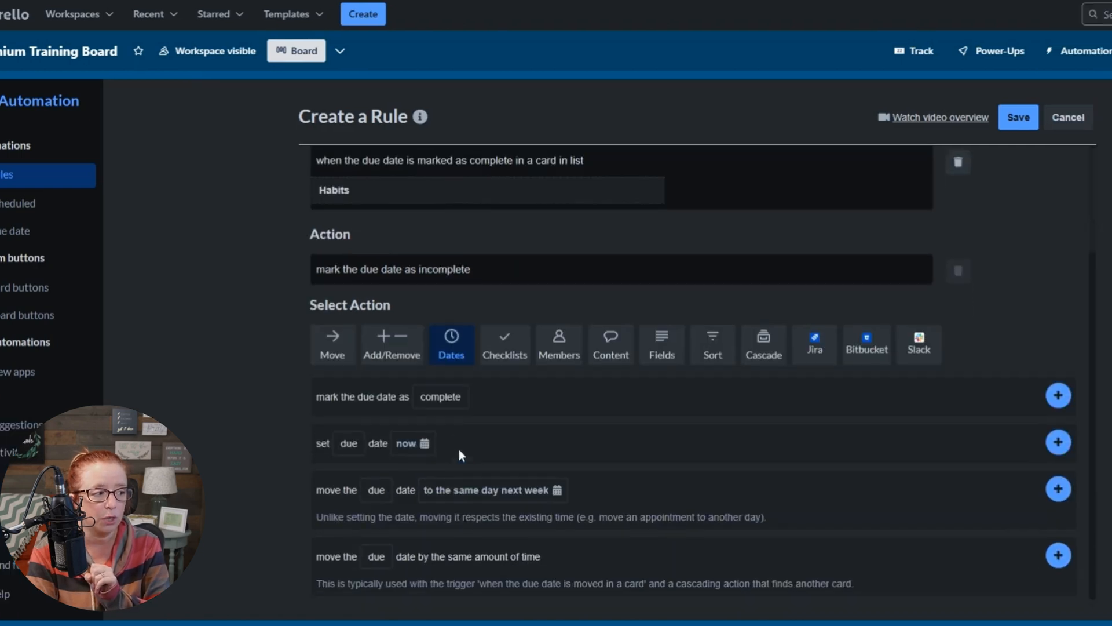
scroll("up", 3)
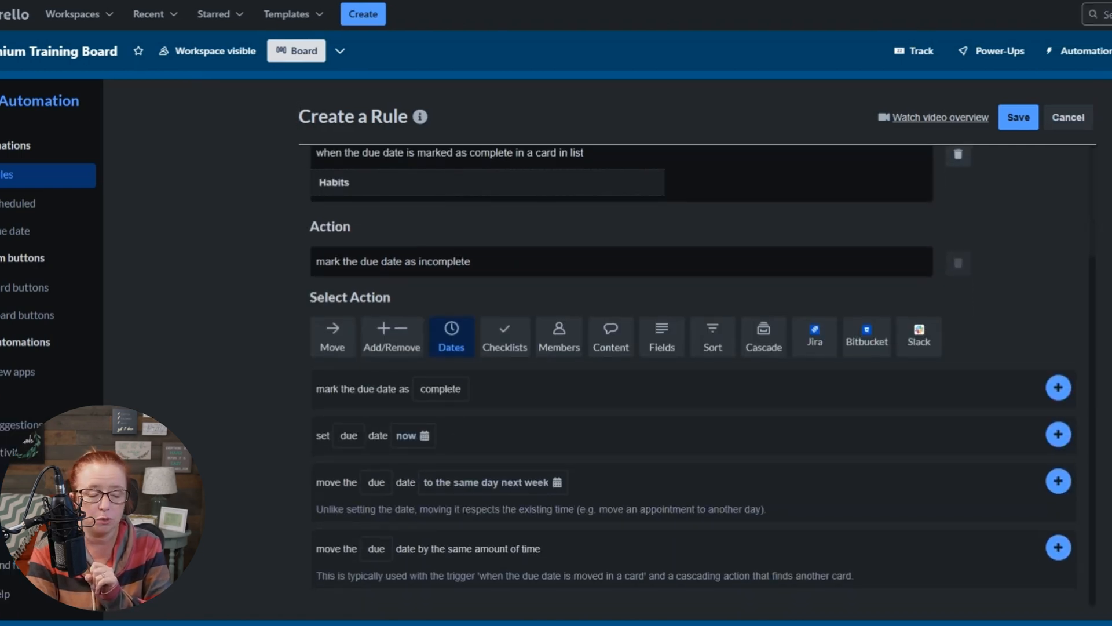
left_click(489, 482)
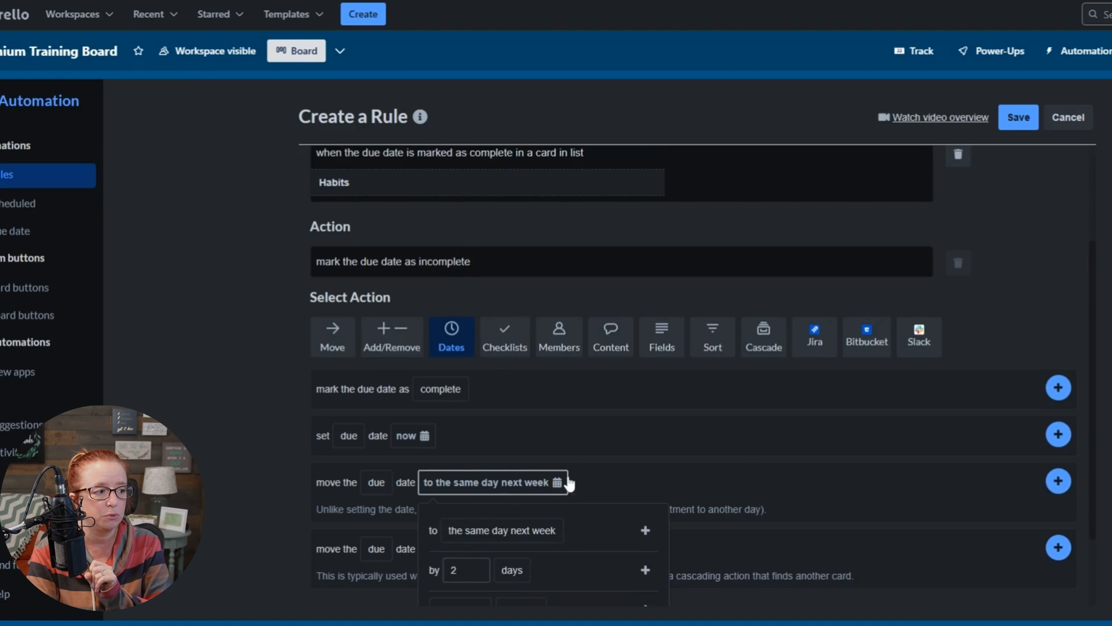
scroll("down", 3)
type("1")
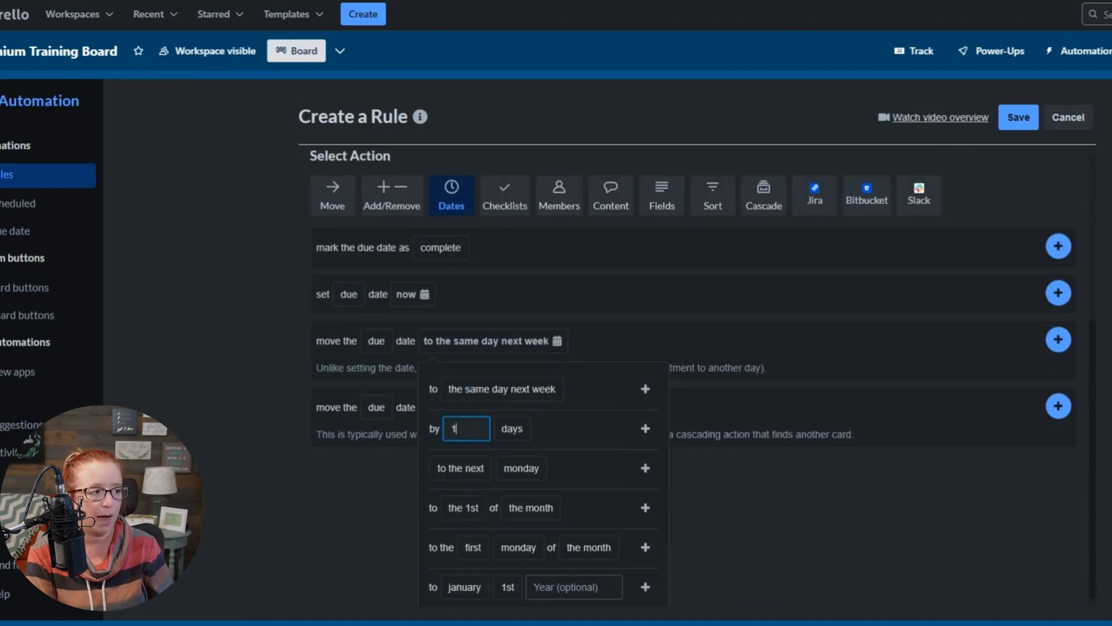
left_click(644, 428)
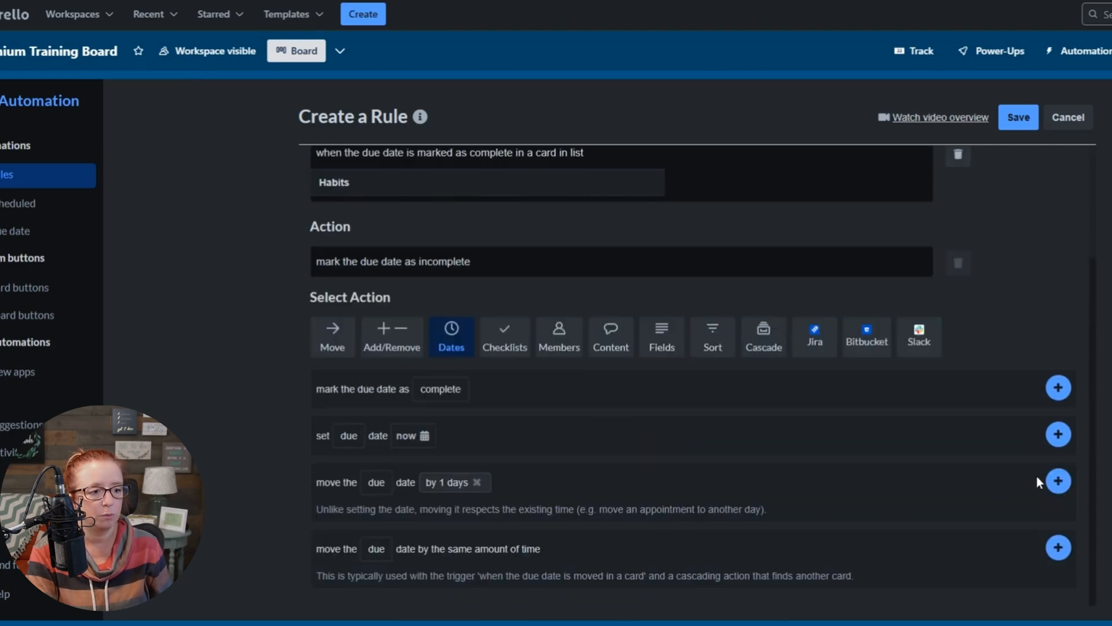
mouse_move(1057, 482)
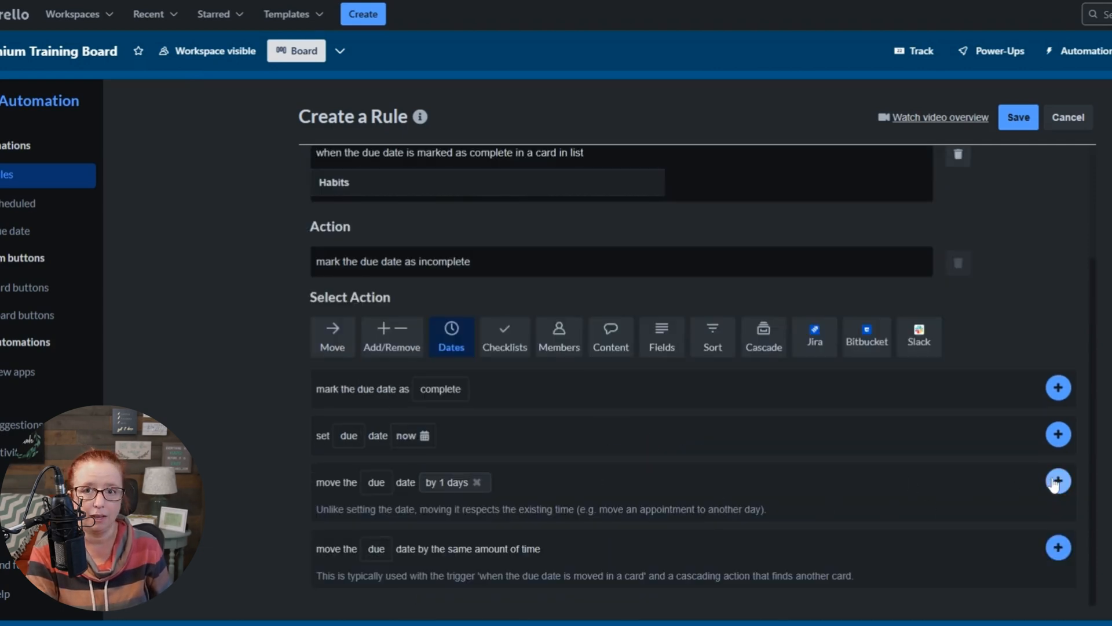
- Add the move-by-1-days action and reorder it above 'mark the due date incomplete'
left_click(1058, 481)
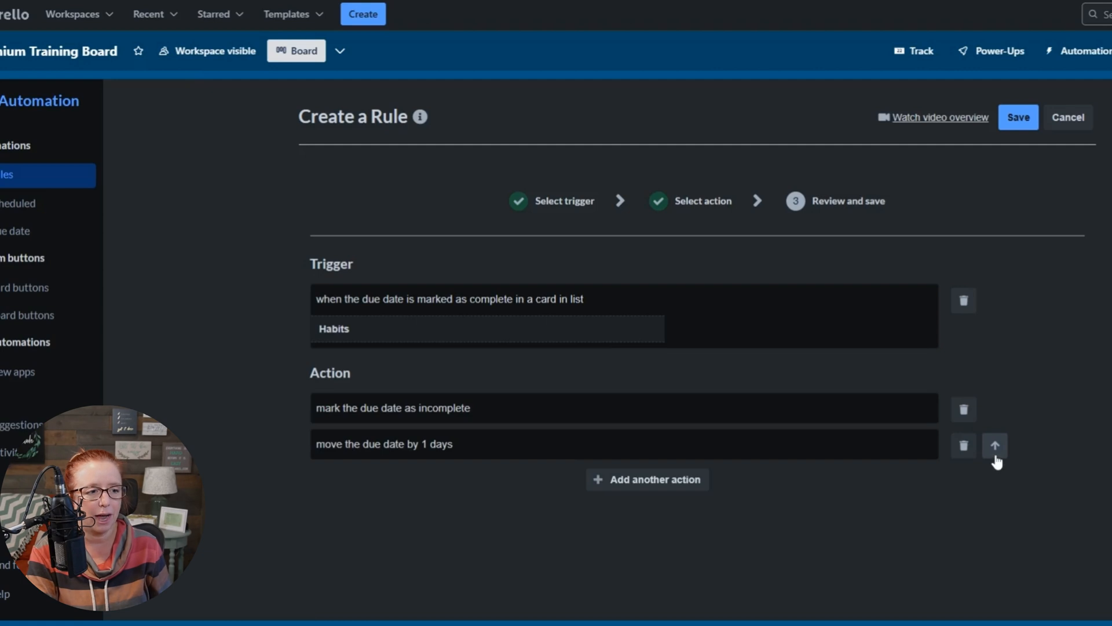
left_click(994, 445)
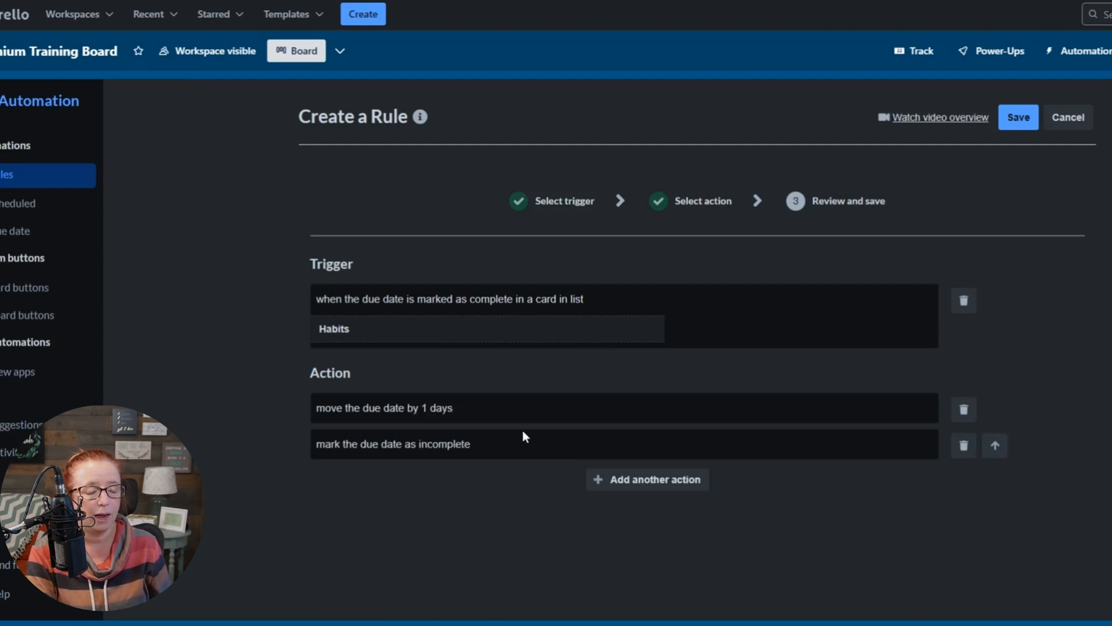
mouse_move(460, 418)
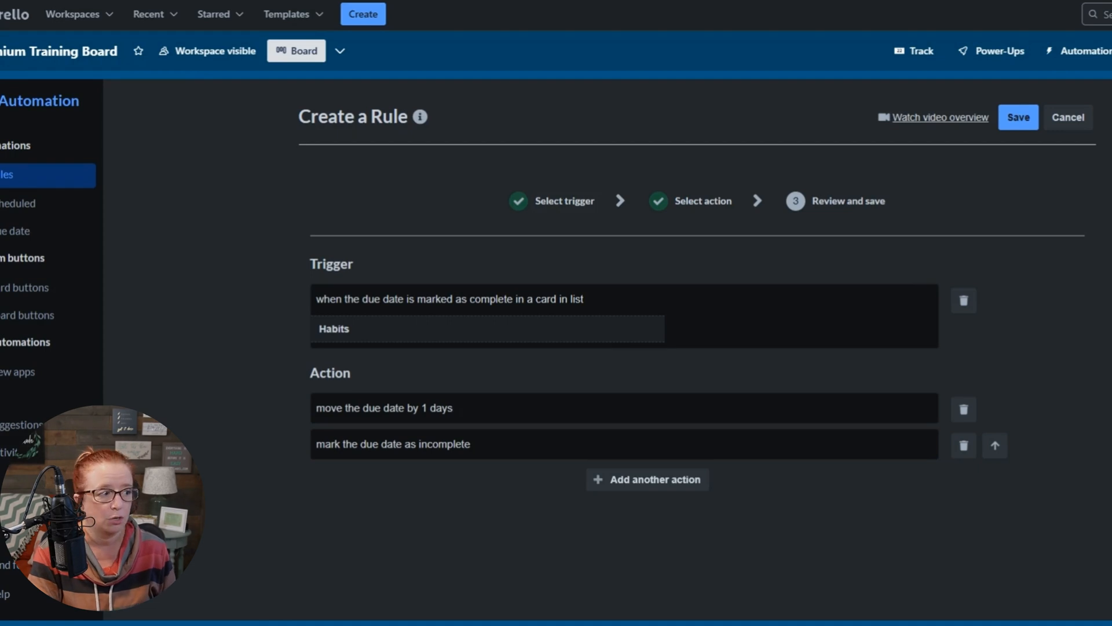
mouse_move(454, 435)
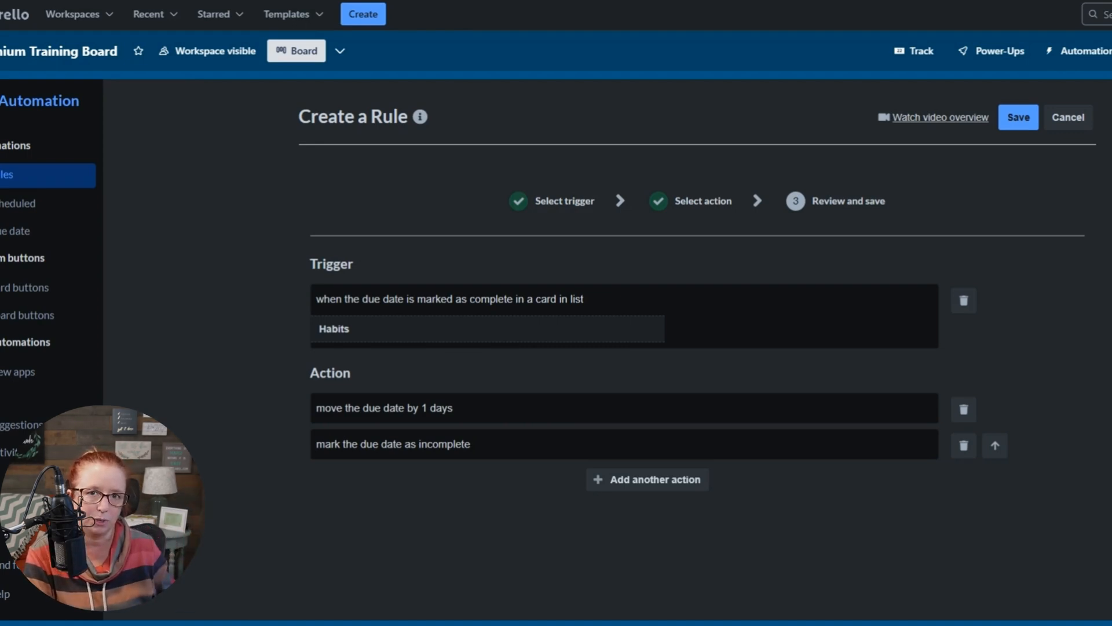
mouse_move(1049, 140)
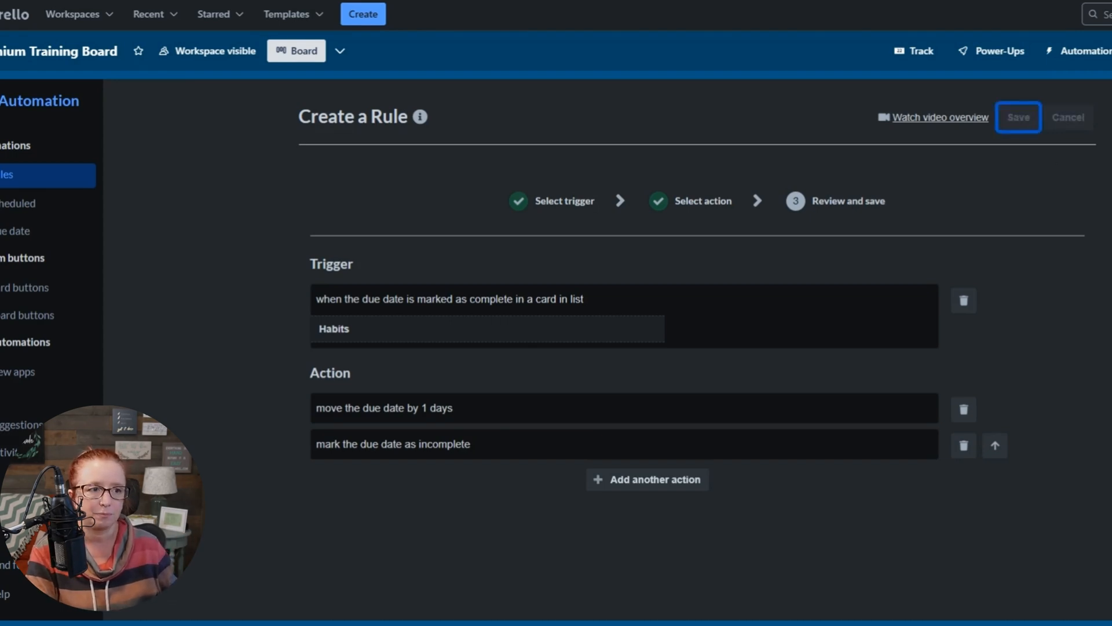
- Save the revised Habits rule
left_click(1017, 117)
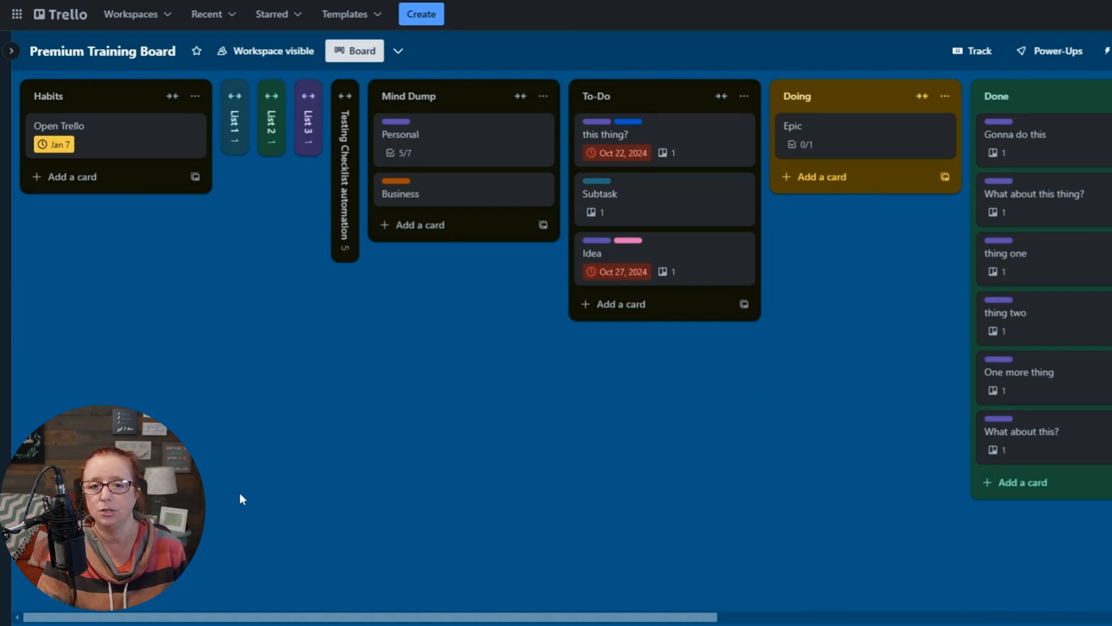
mouse_move(143, 277)
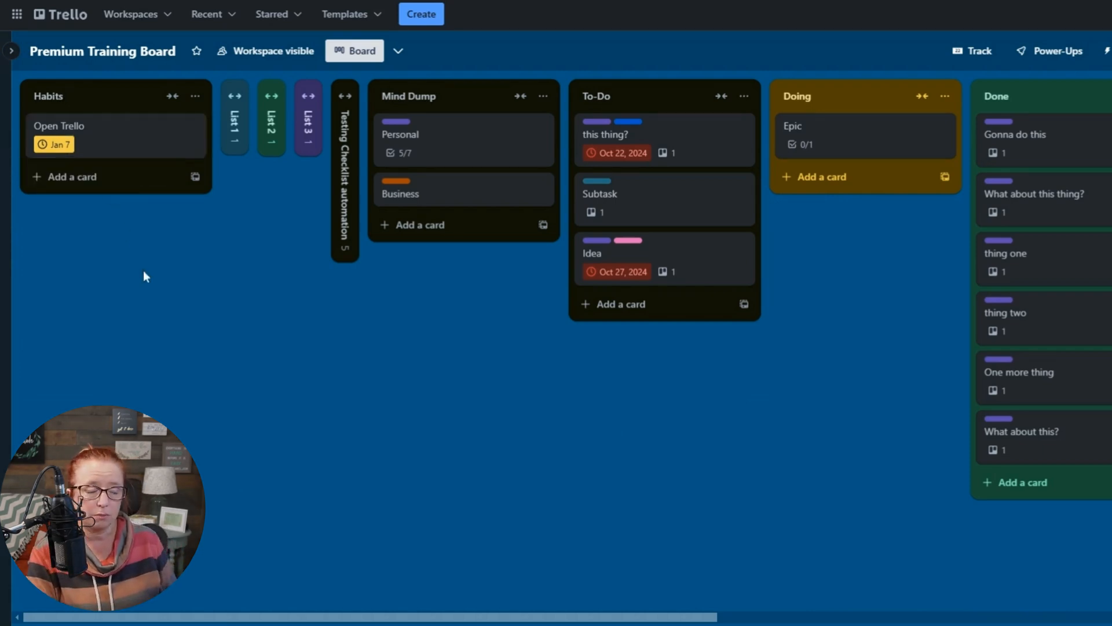
mouse_move(84, 176)
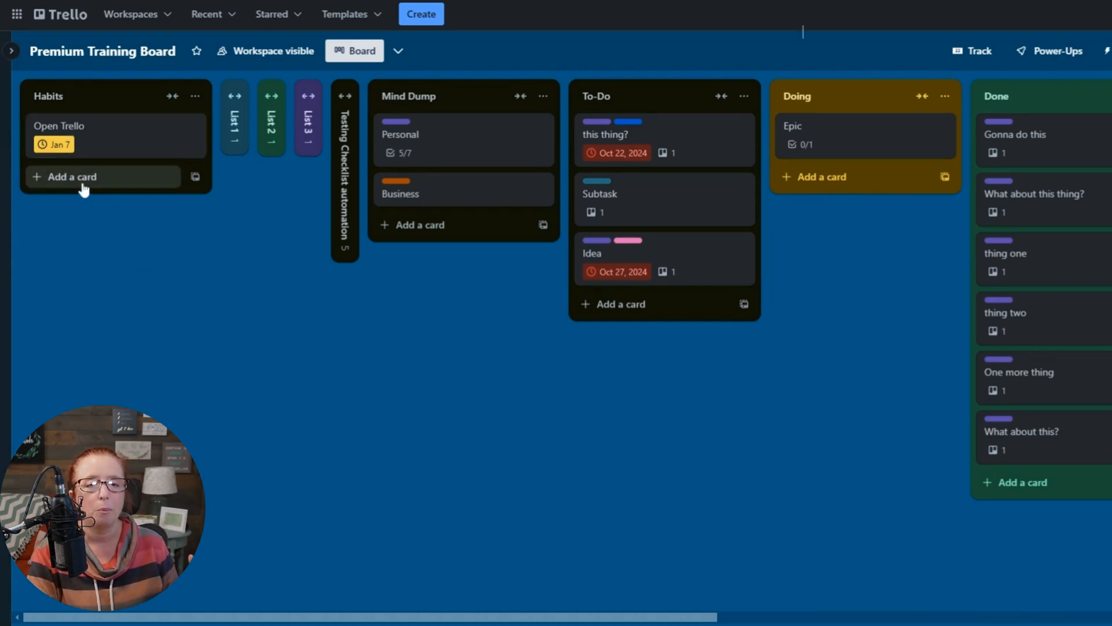
mouse_move(93, 150)
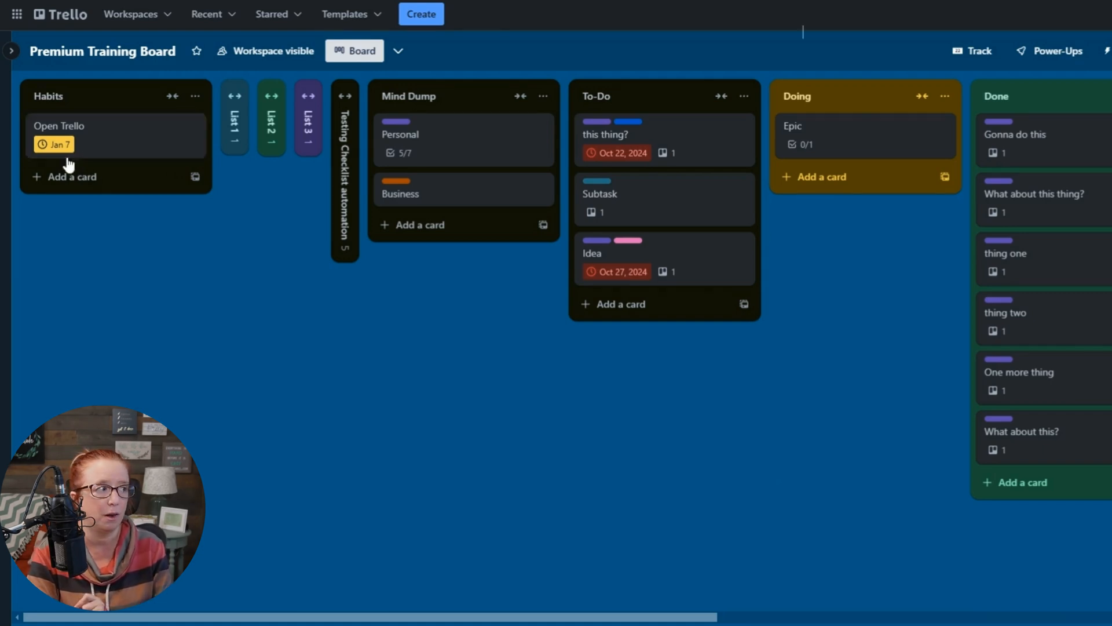
mouse_move(54, 144)
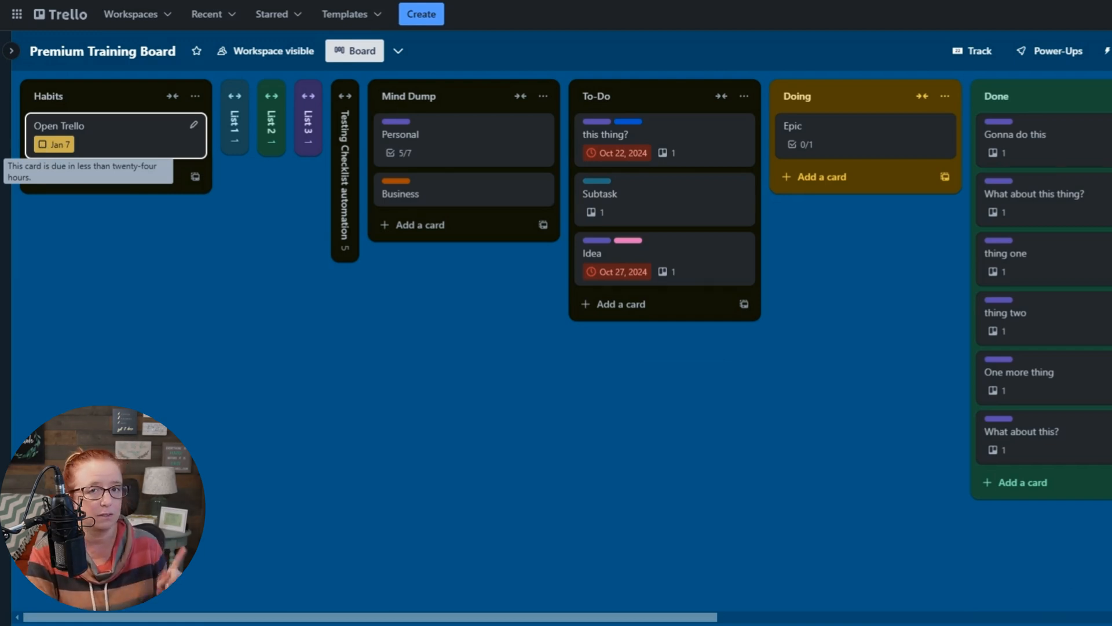
mouse_move(157, 286)
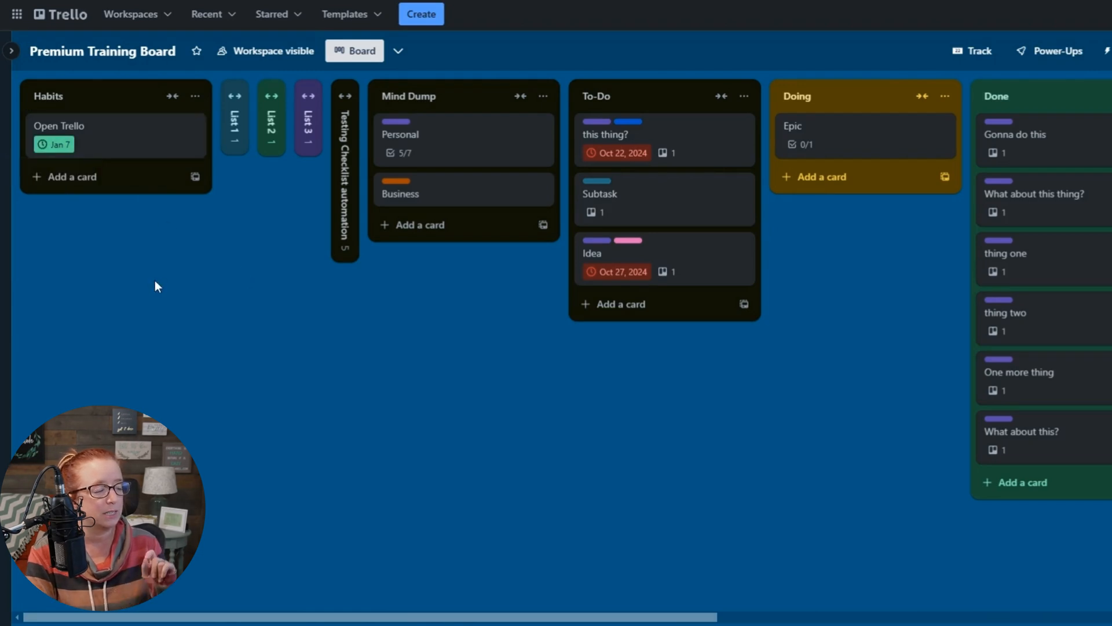